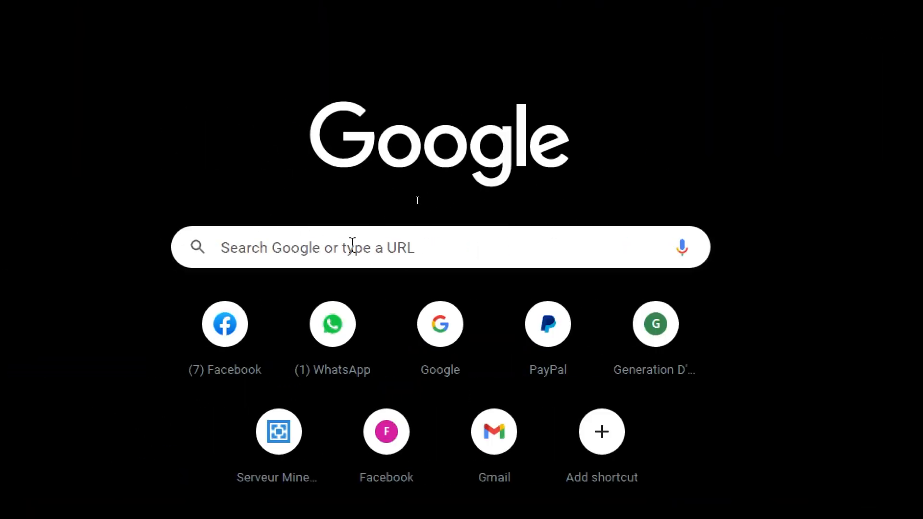
# Search Google for 'wix' and open the sponsored Wix.com result.
pyautogui.write('wix')
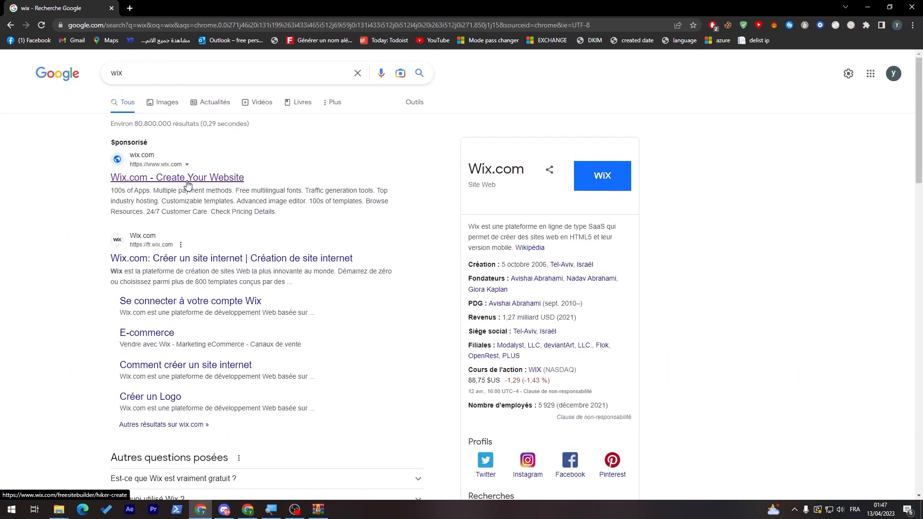
pyautogui.click(177, 177)
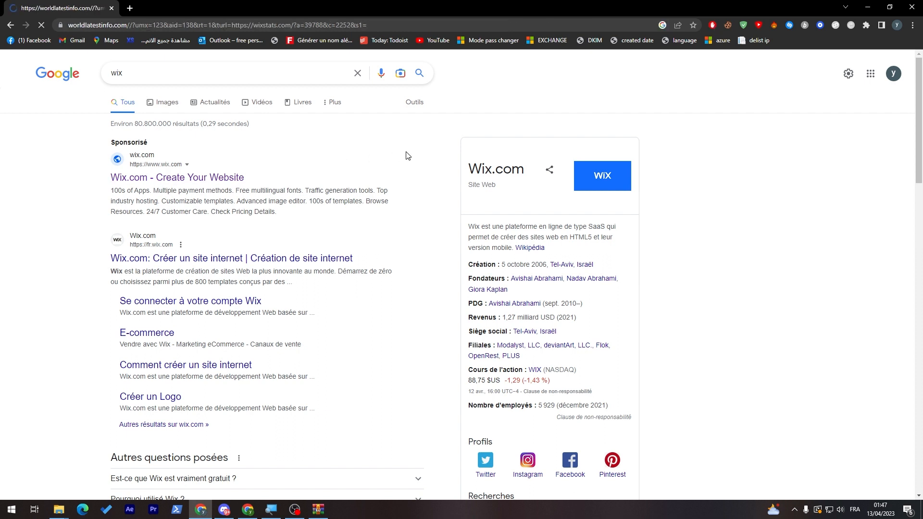
# Begin creating a free website from the Wix landing page via Start Now.
pyautogui.click(177, 177)
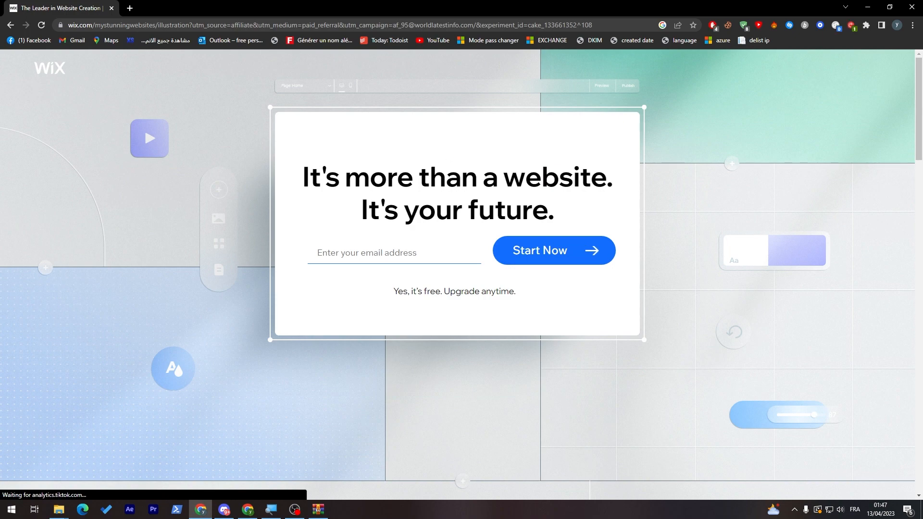
pyautogui.moveTo(618, 109)
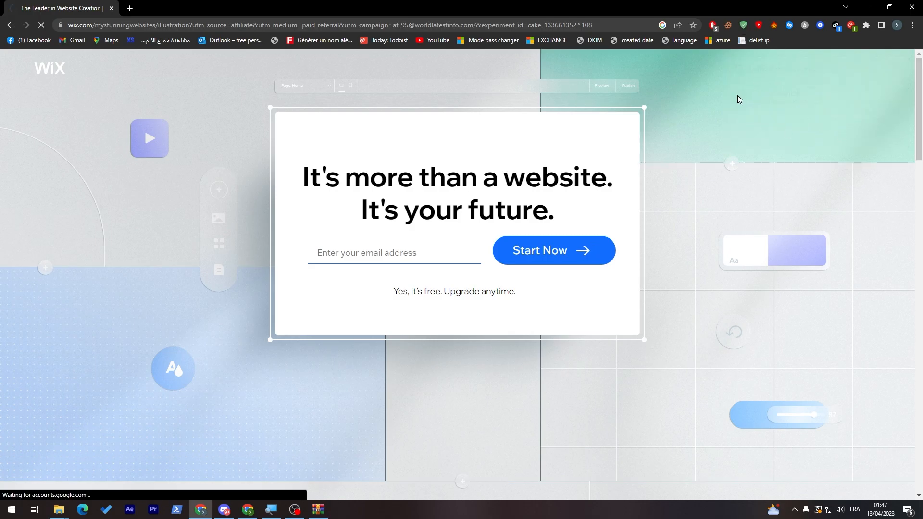
pyautogui.click(552, 250)
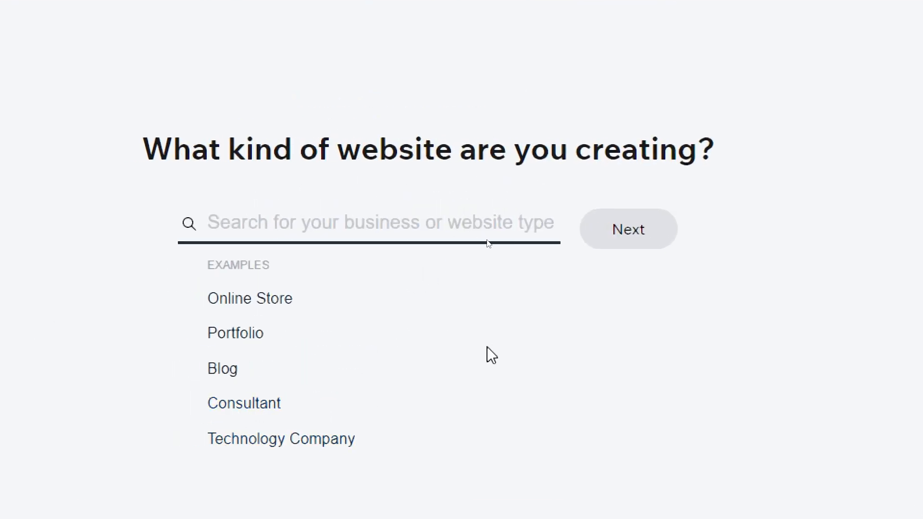
# Skip the website-type question and name the site 'Tutorial video for template'.
pyautogui.click(234, 332)
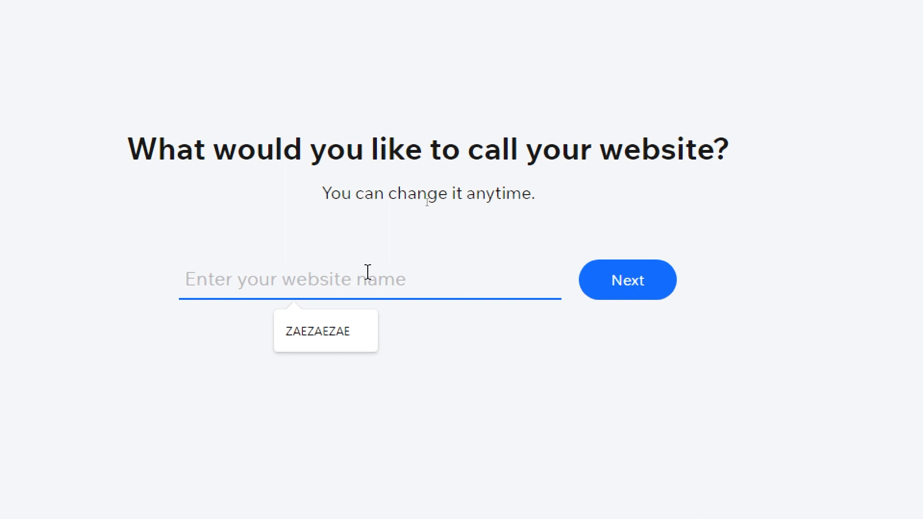
pyautogui.write('Tuto')
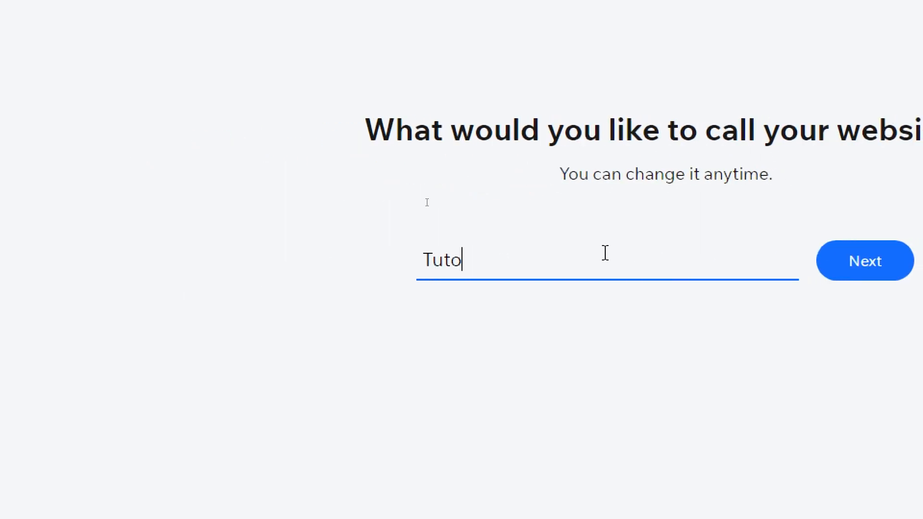
pyautogui.write('rial video for tem')
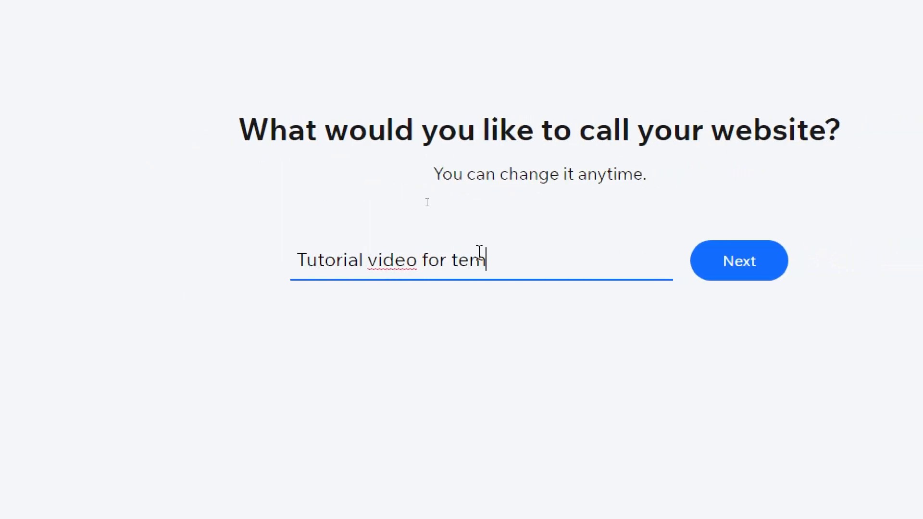
pyautogui.write('plate')
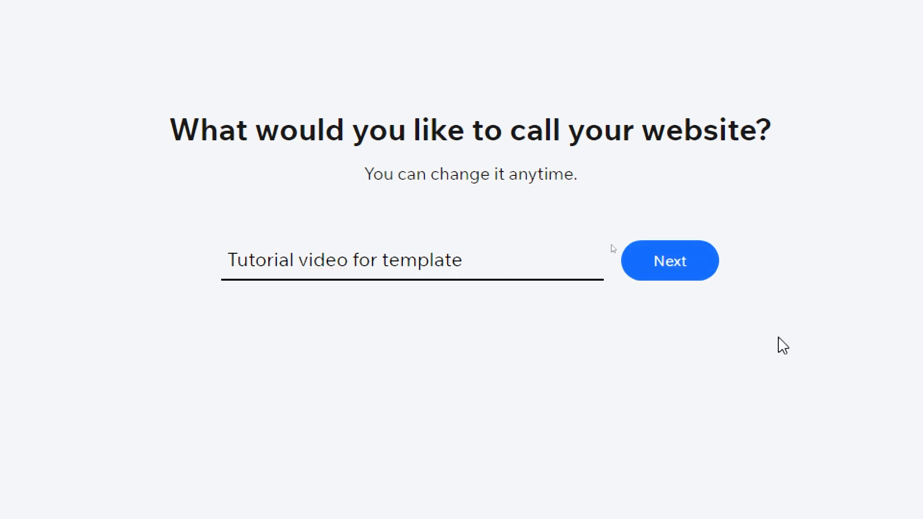
pyautogui.click(669, 260)
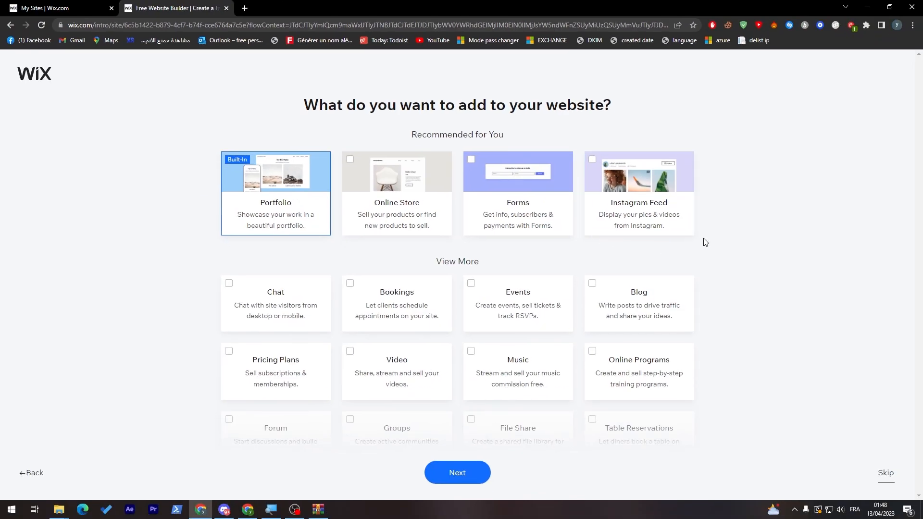
pyautogui.moveTo(306, 209)
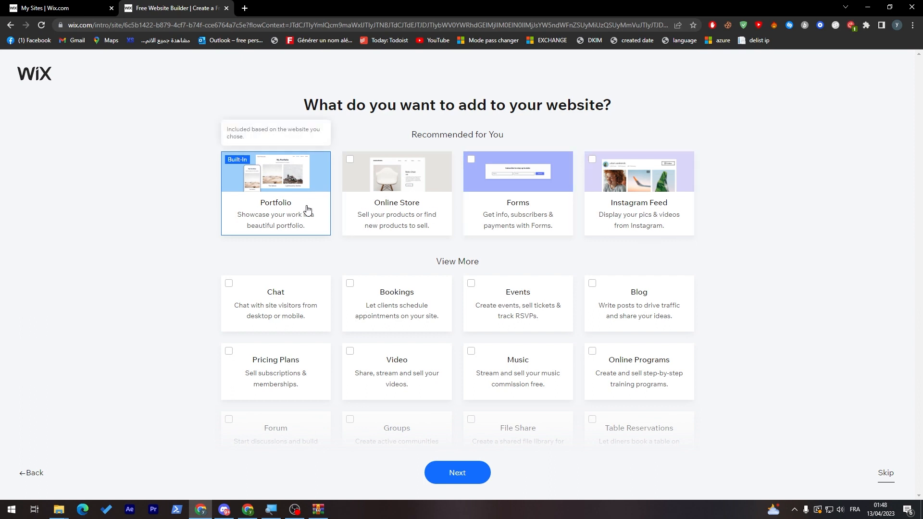
pyautogui.moveTo(614, 225)
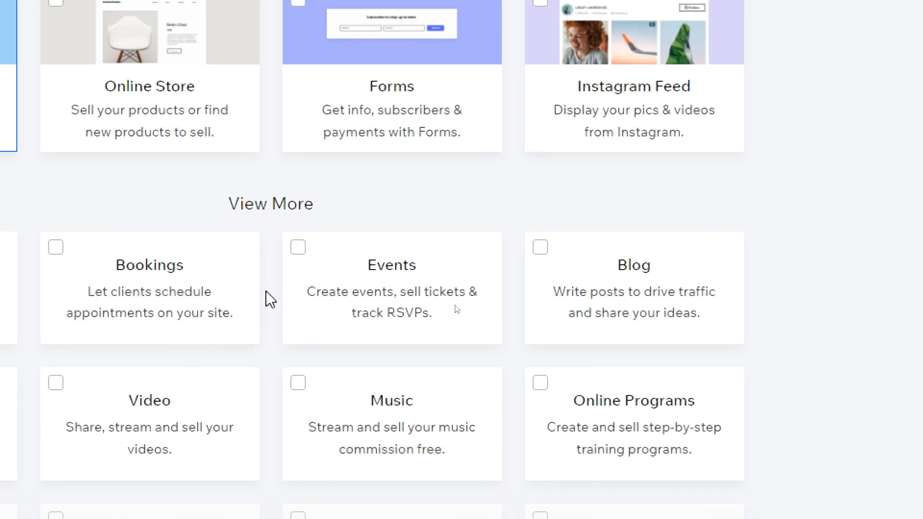
# Leave only the Portfolio feature checked and continue to the next setup step.
pyautogui.hscroll(3)
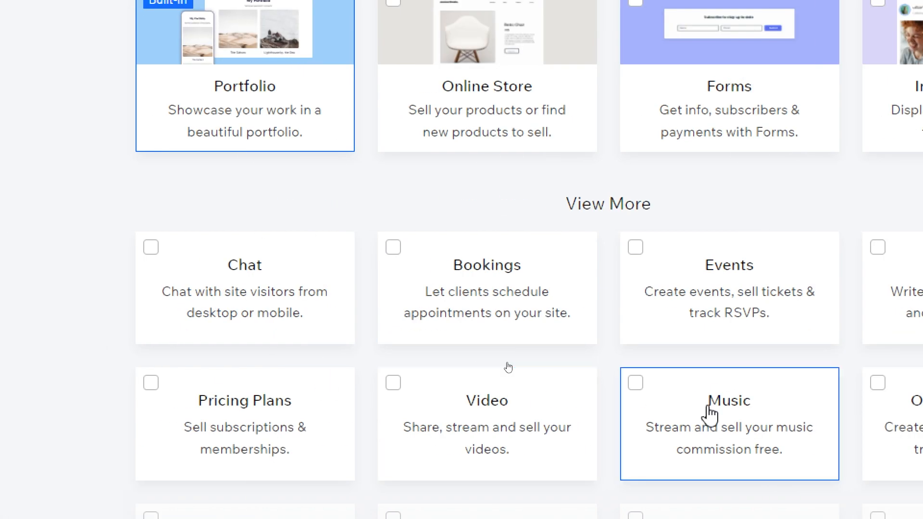
pyautogui.scroll(-3)
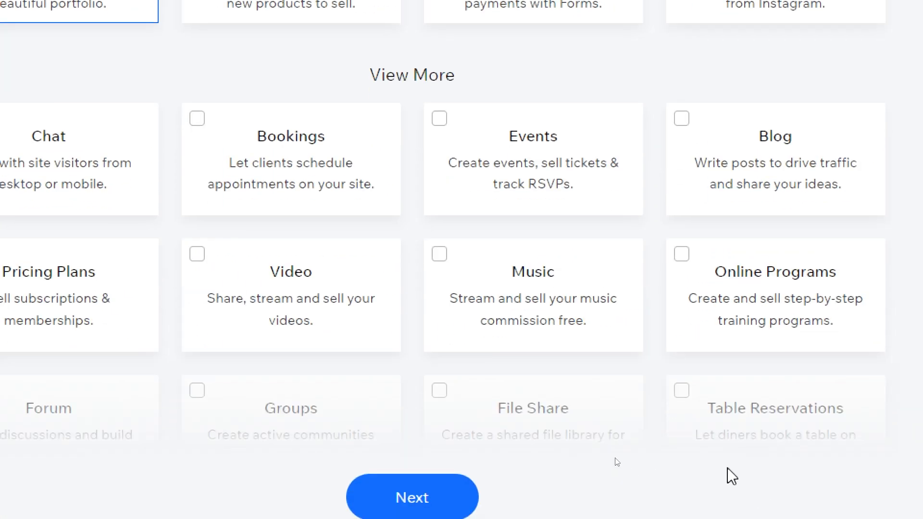
pyautogui.moveTo(835, 377)
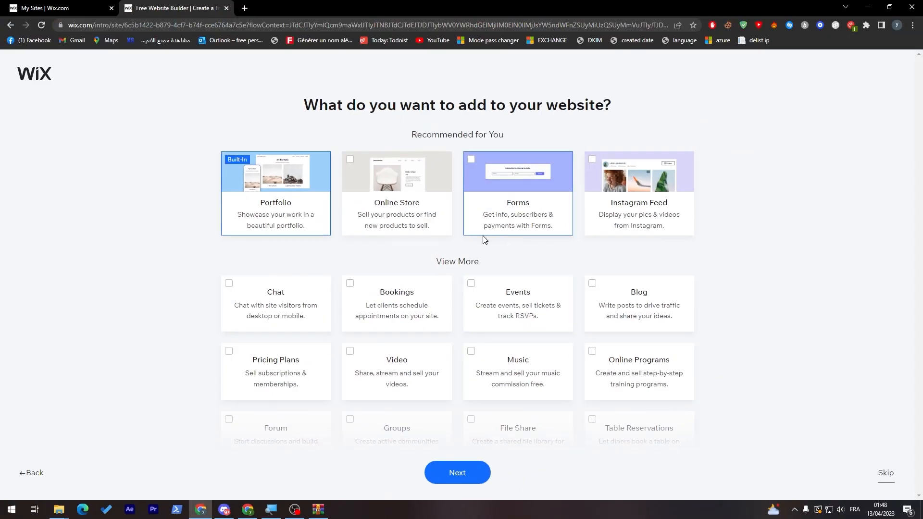
pyautogui.moveTo(538, 348)
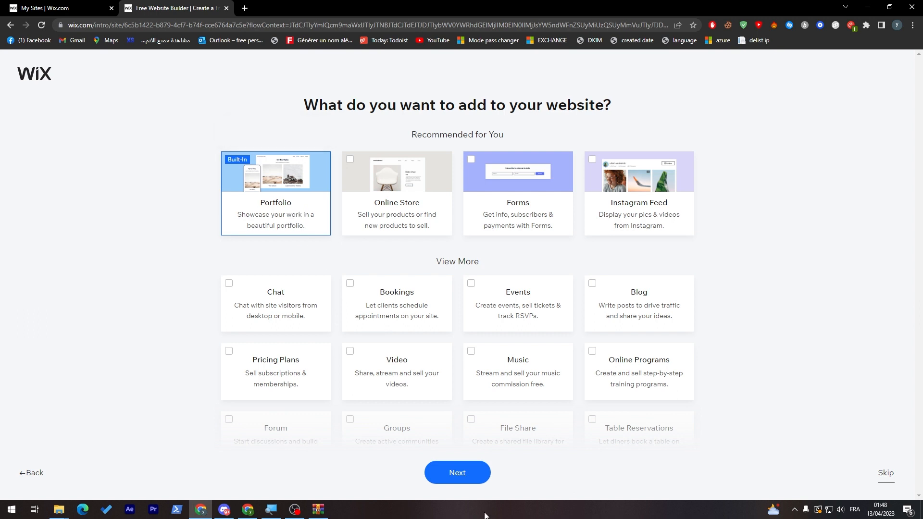
pyautogui.click(457, 472)
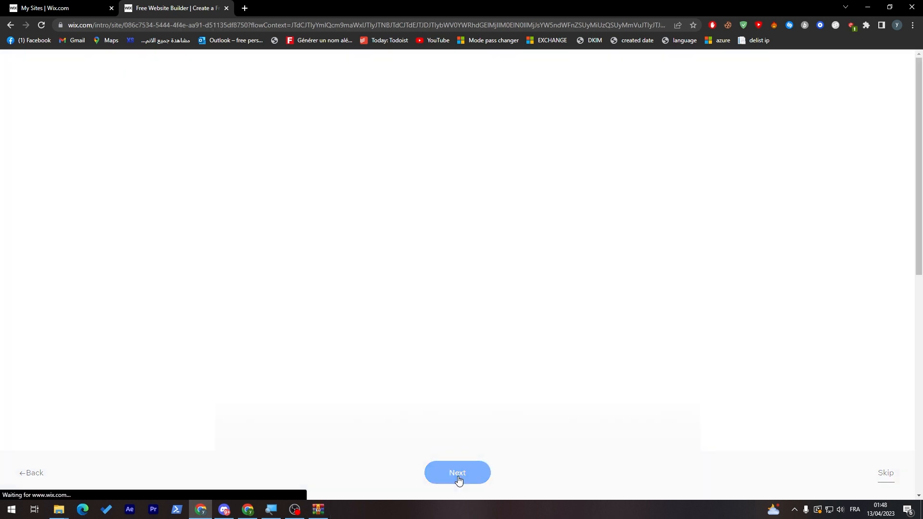
# Choose 'Begin with a template' to reach the portfolio template gallery.
pyautogui.click(457, 473)
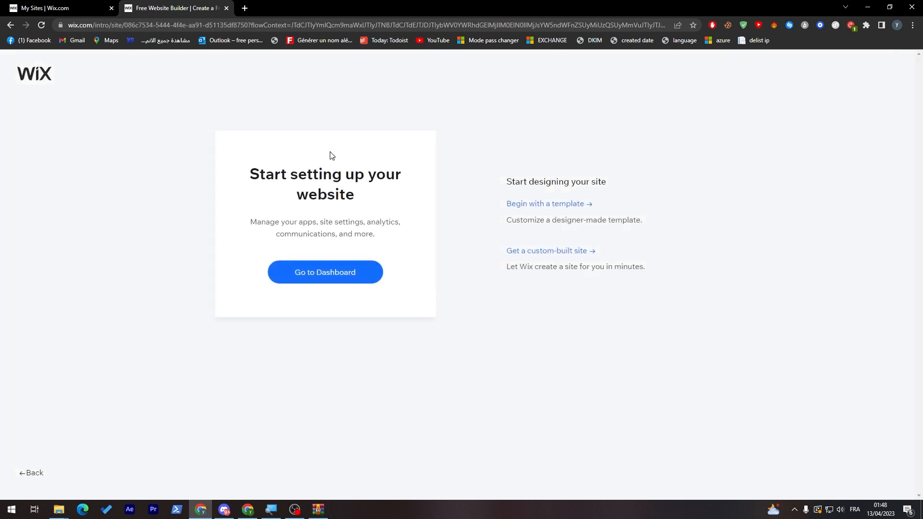
pyautogui.moveTo(453, 295)
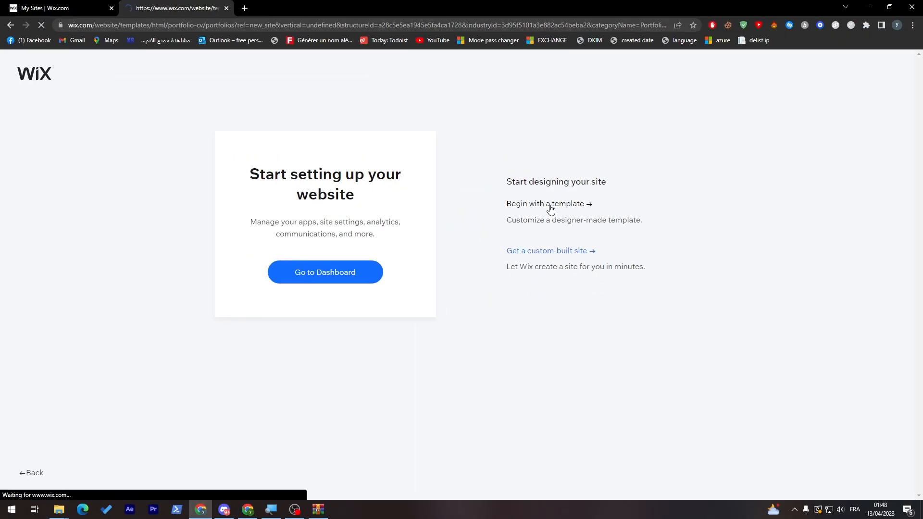
pyautogui.click(545, 204)
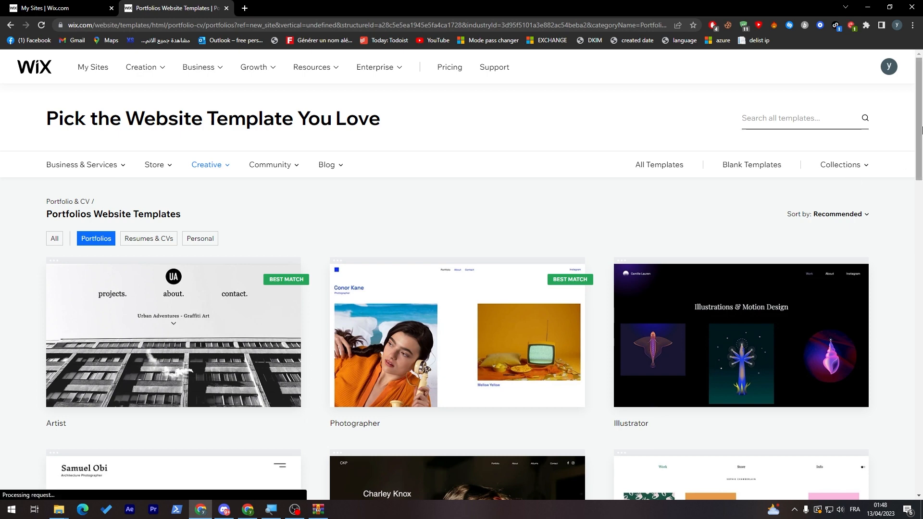
# Scroll page 1 of portfolio templates down to the pagination controls.
pyautogui.scroll(-3)
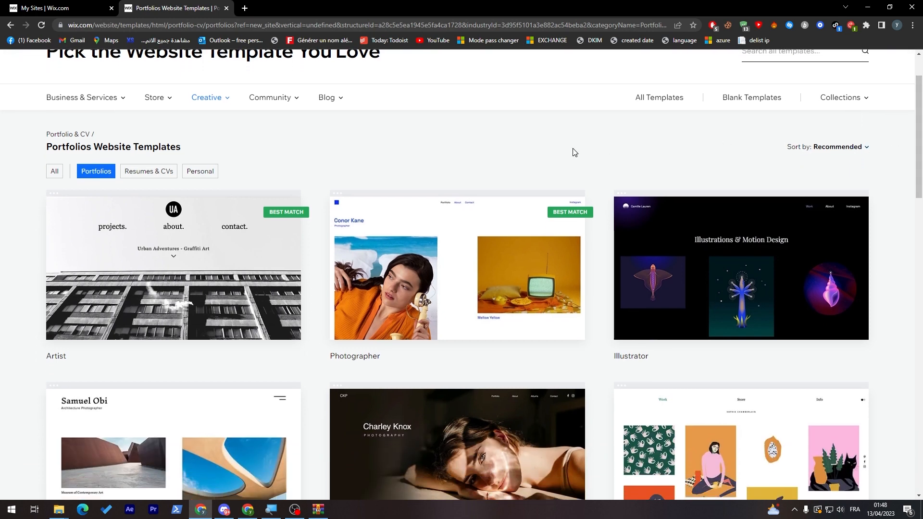
pyautogui.moveTo(587, 154)
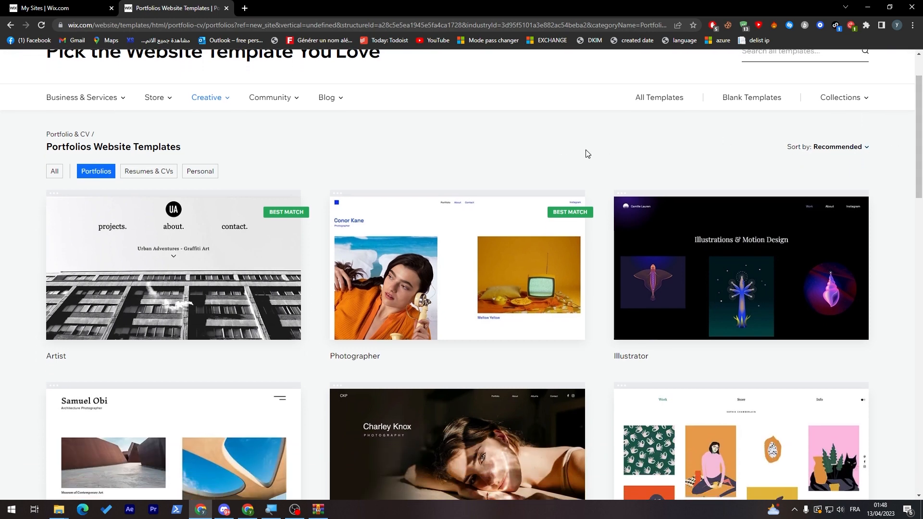
pyautogui.scroll(3)
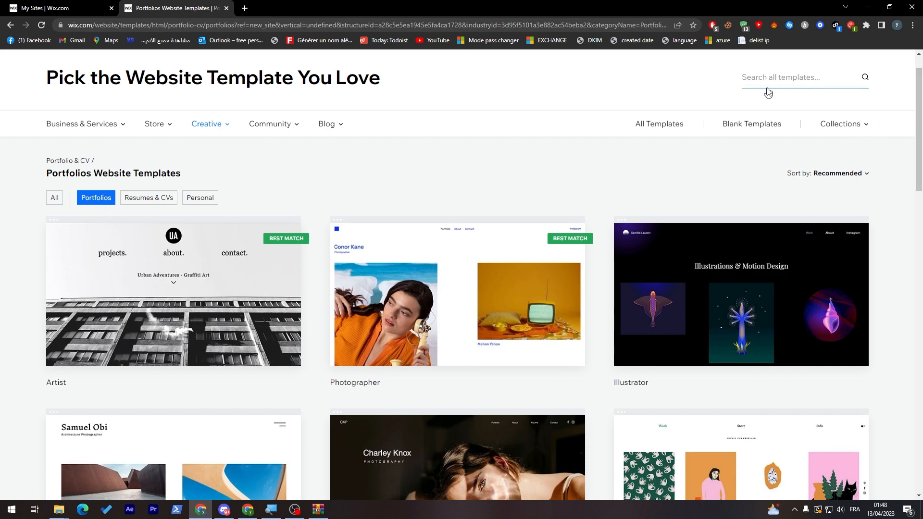
pyautogui.moveTo(633, 145)
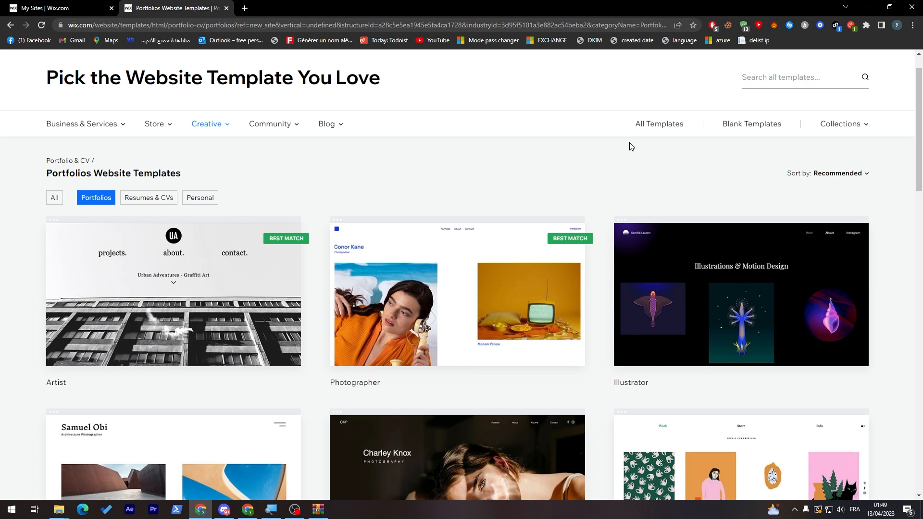
pyautogui.moveTo(527, 233)
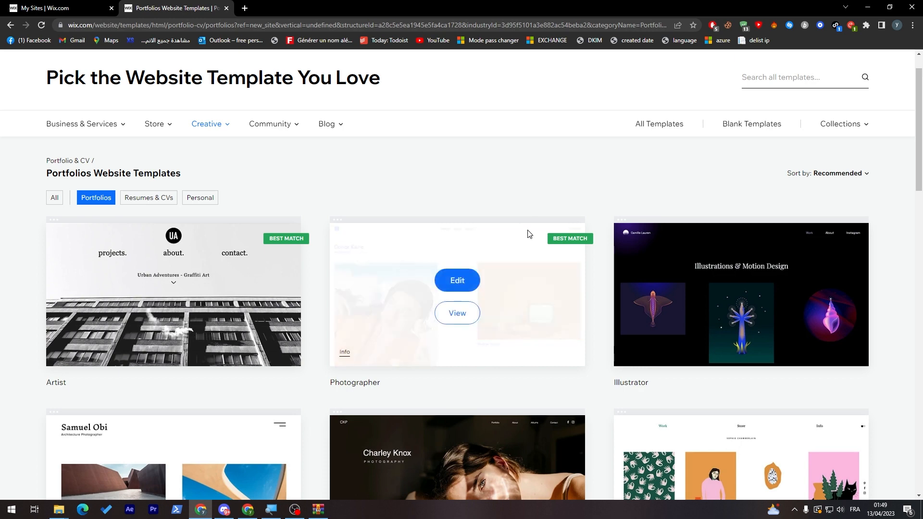
pyautogui.moveTo(187, 284)
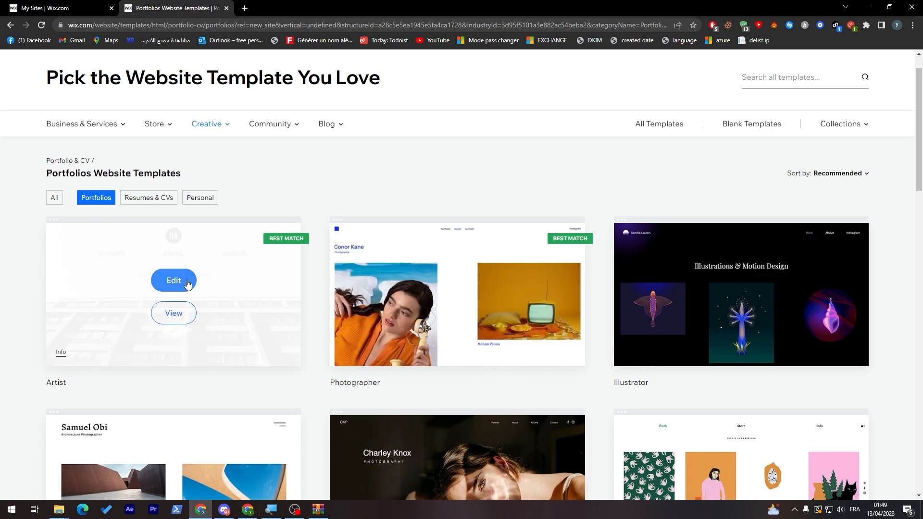
pyautogui.moveTo(569, 255)
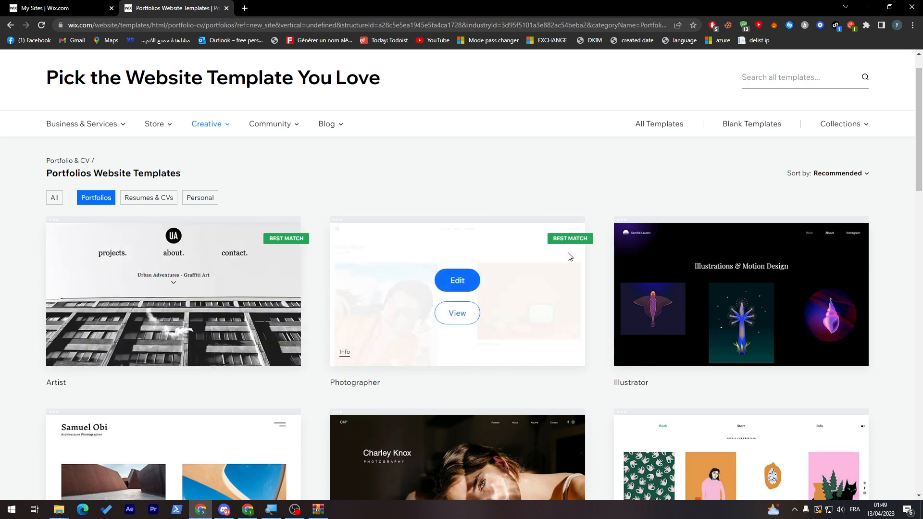
pyautogui.moveTo(677, 300)
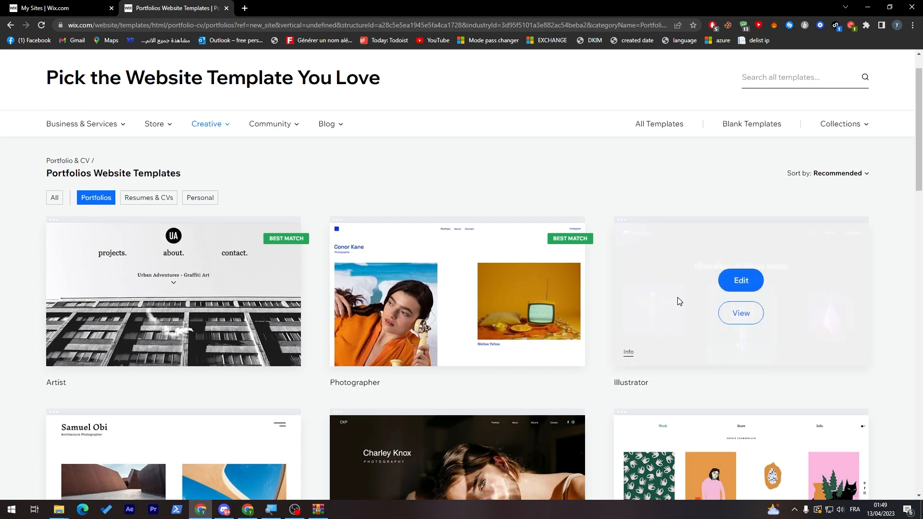
pyautogui.scroll(-3)
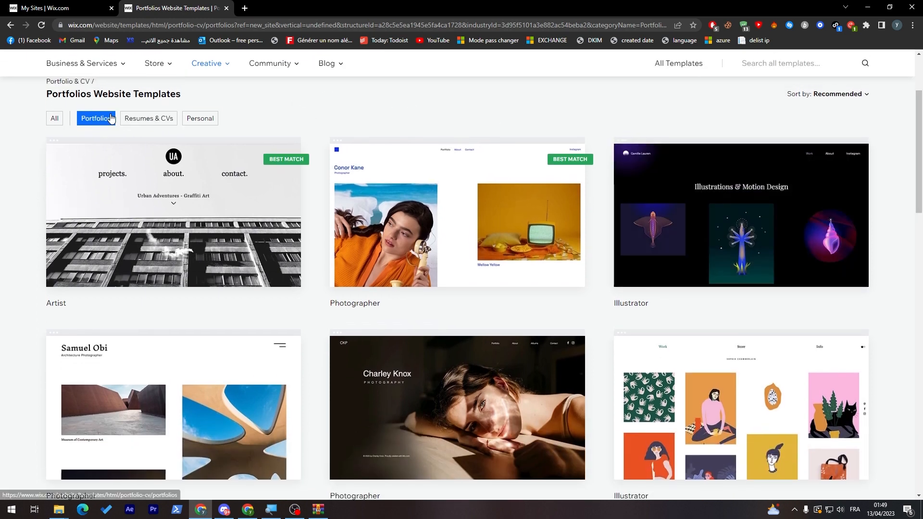
pyautogui.scroll(-3)
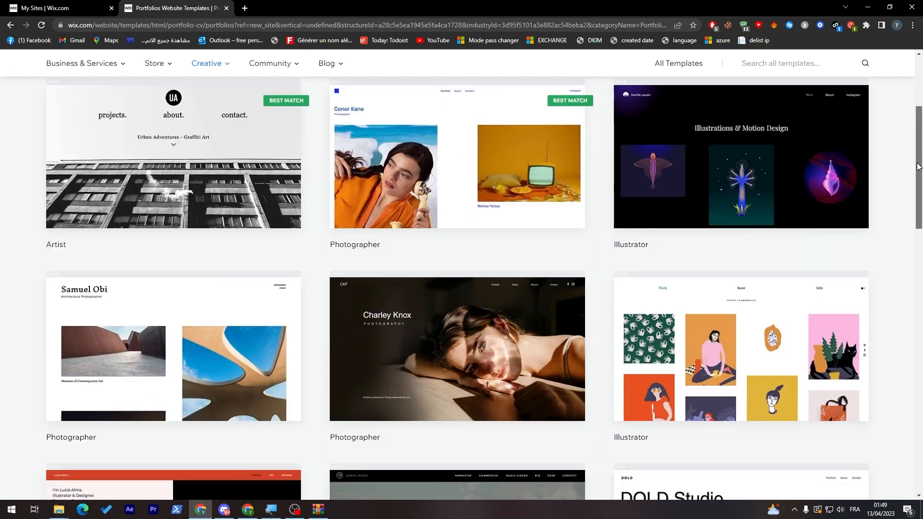
pyautogui.scroll(-3)
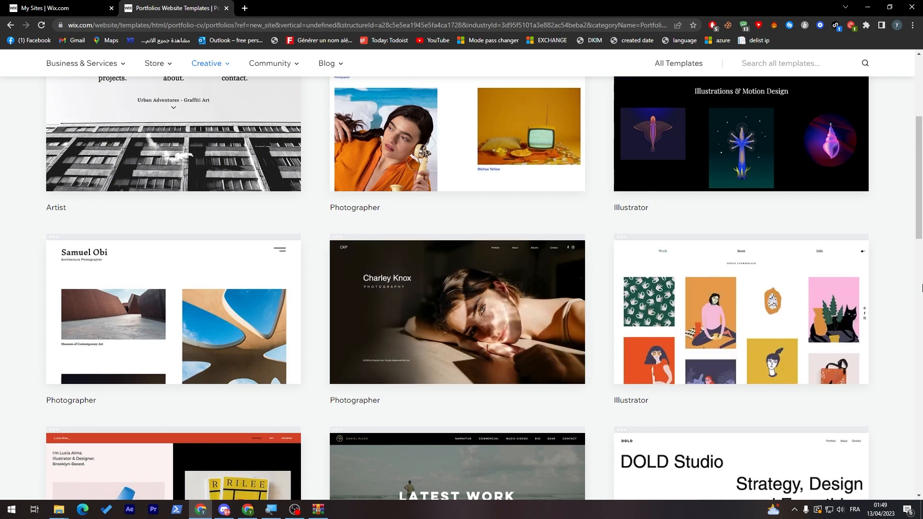
pyautogui.scroll(-3)
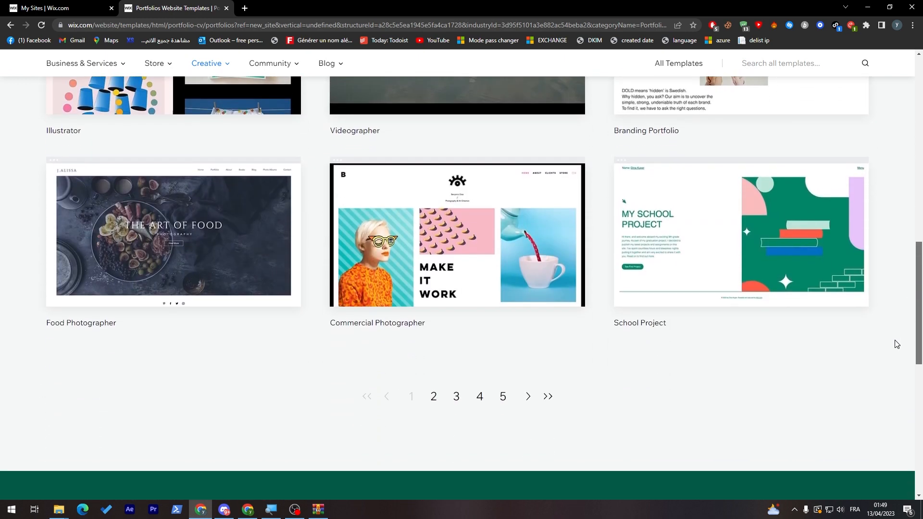
# Browse portfolio template pages 5 and 4.
pyautogui.click(503, 396)
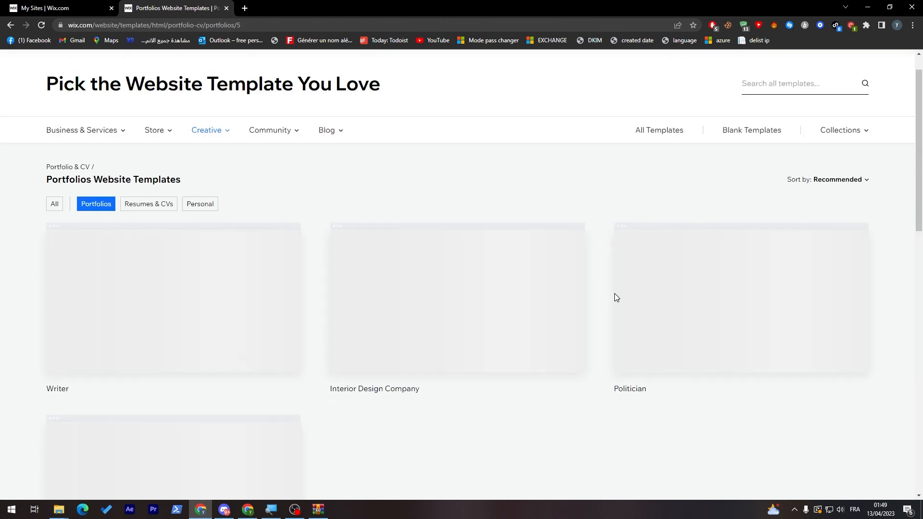
pyautogui.scroll(-3)
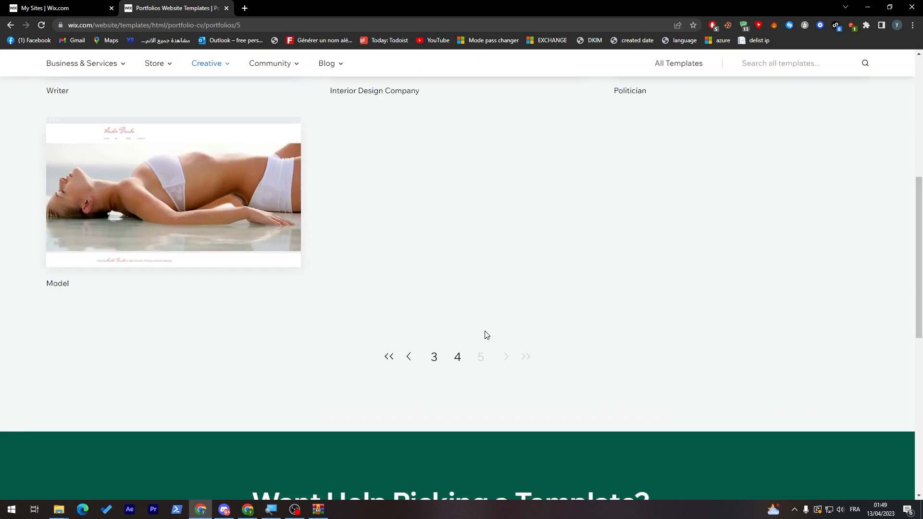
pyautogui.click(457, 357)
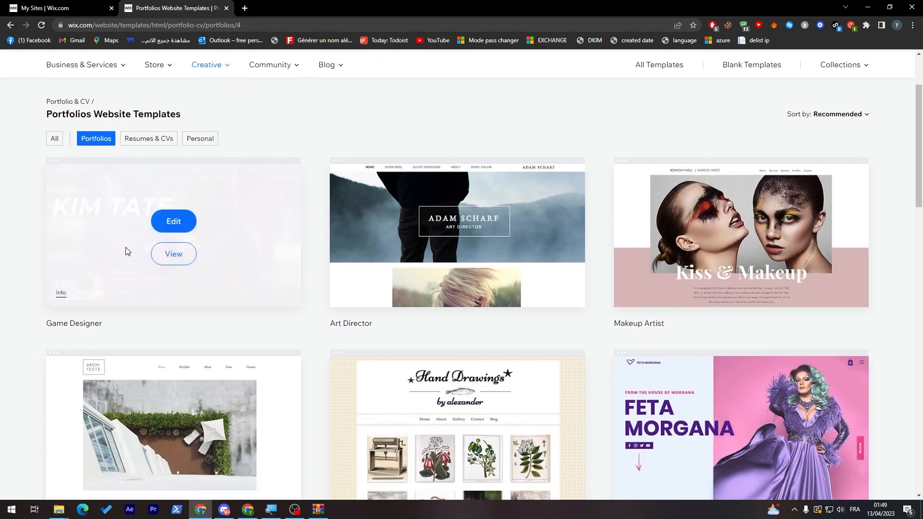
pyautogui.scroll(-3)
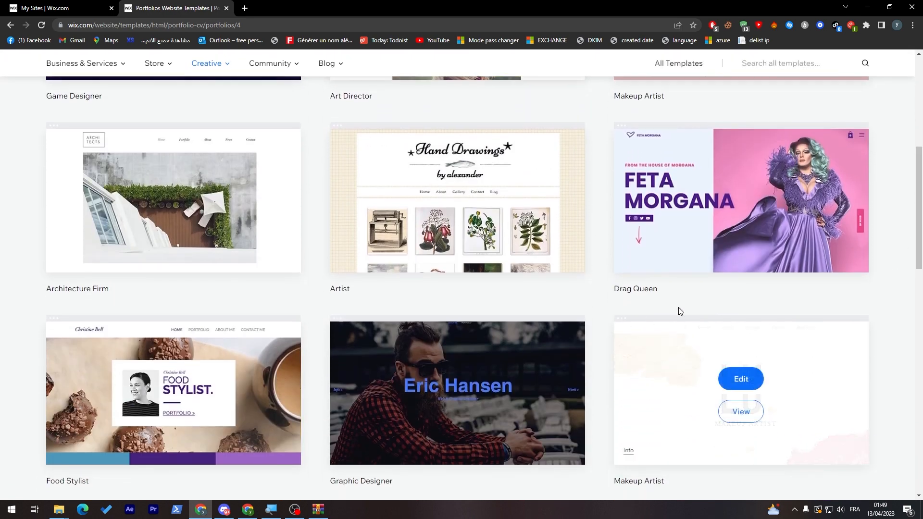
# Scroll through page 4 and move on to page 3 of portfolio templates.
pyautogui.scroll(-3)
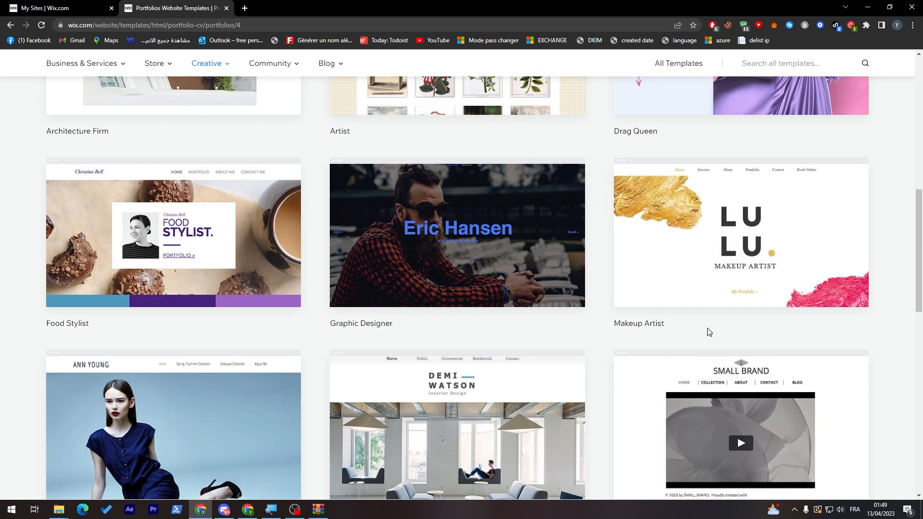
pyautogui.scroll(-3)
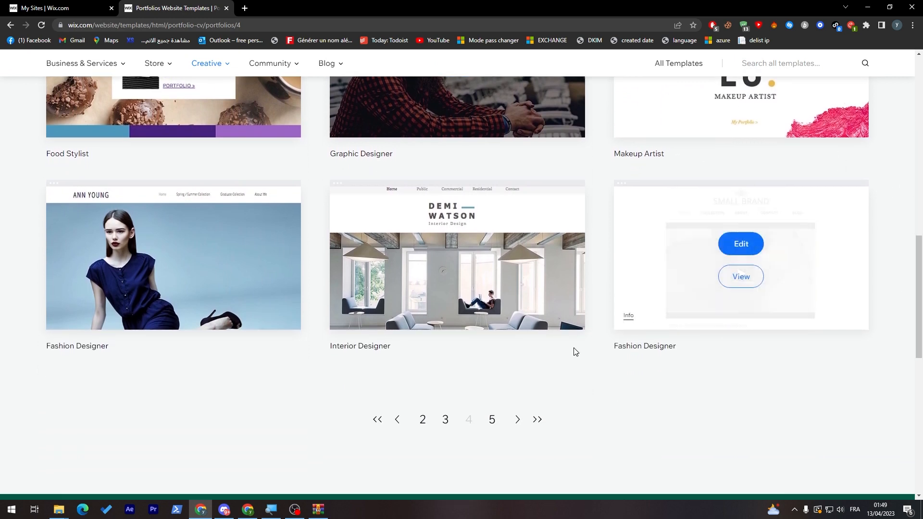
pyautogui.click(445, 419)
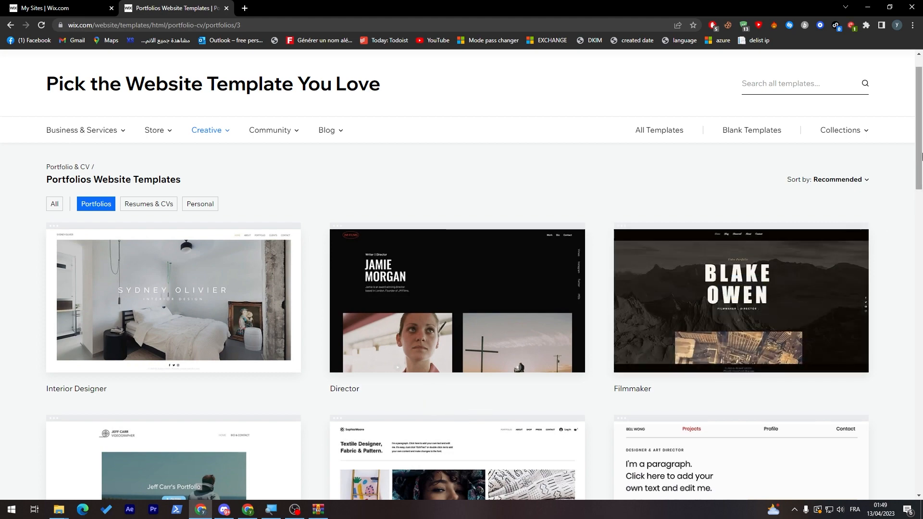
pyautogui.scroll(-3)
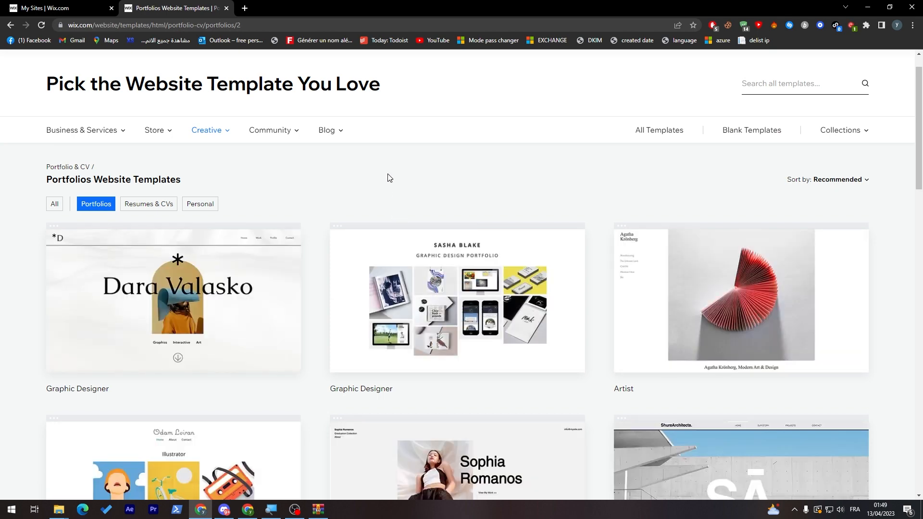
# Switch to All Templates sorted with the newest first.
pyautogui.click(81, 129)
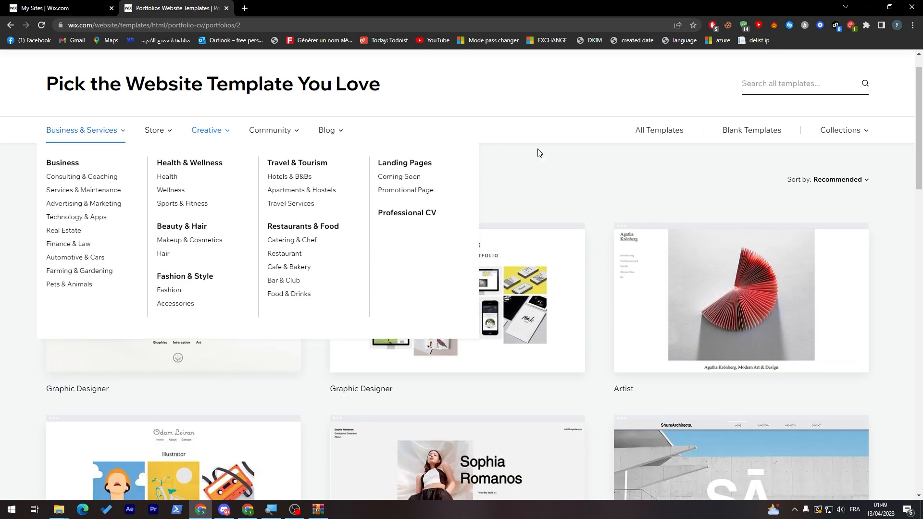
pyautogui.click(658, 130)
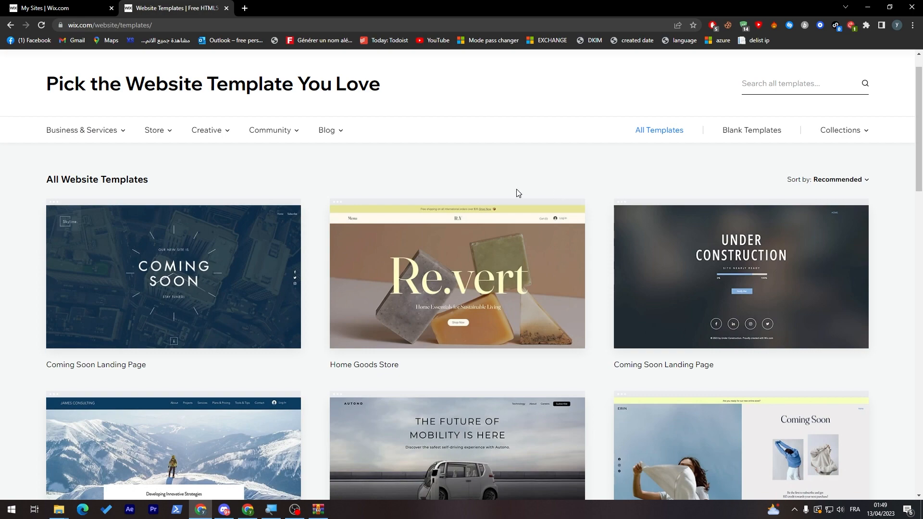
pyautogui.scroll(-3)
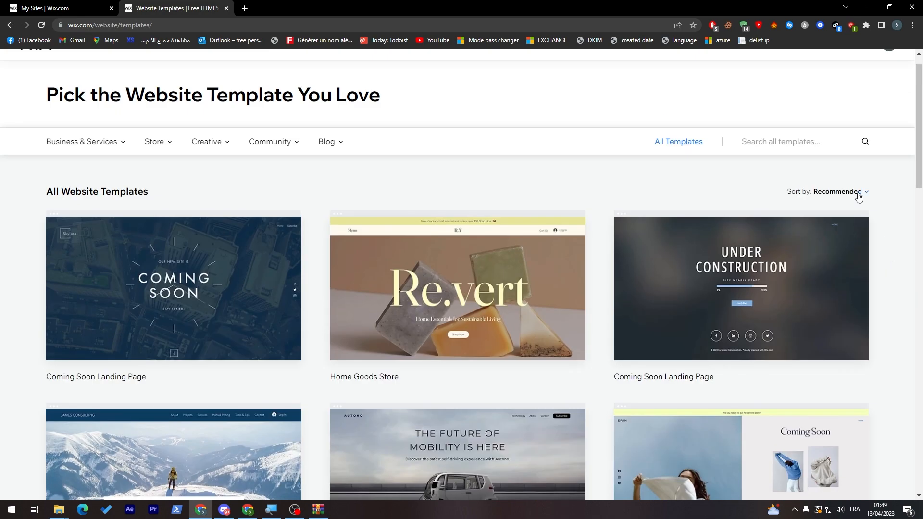
pyautogui.click(838, 191)
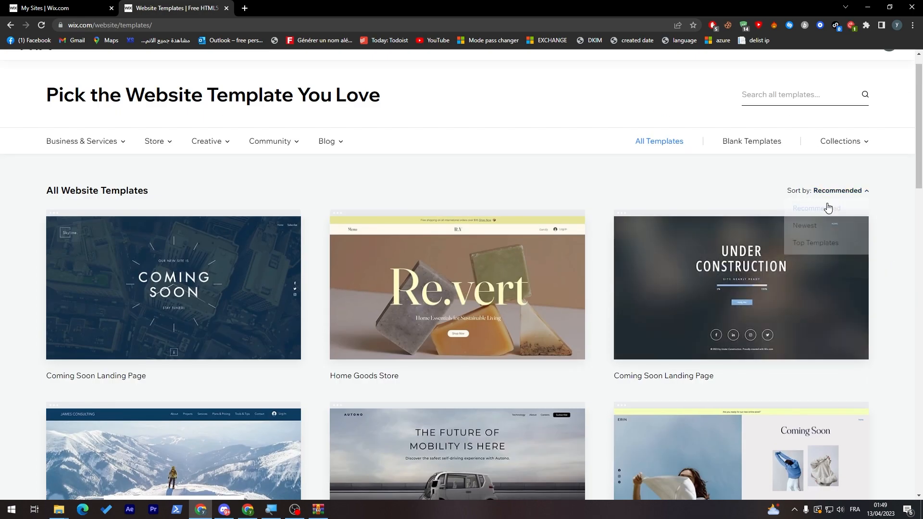
pyautogui.click(804, 225)
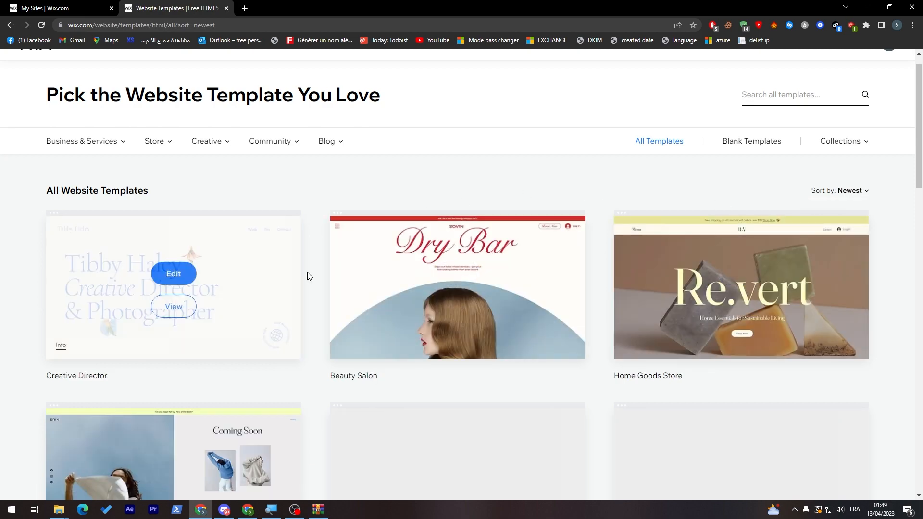
# Scroll through the newest-first template results down to the pagination.
pyautogui.scroll(-3)
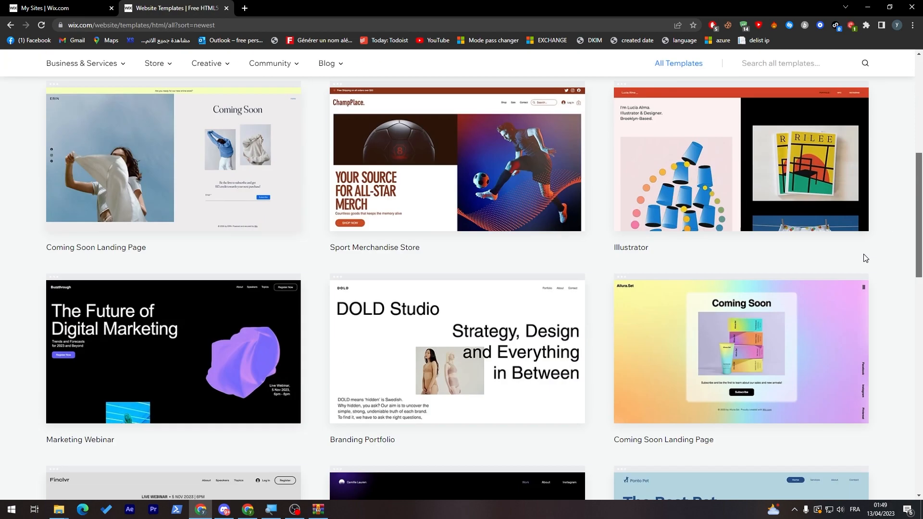
pyautogui.scroll(-3)
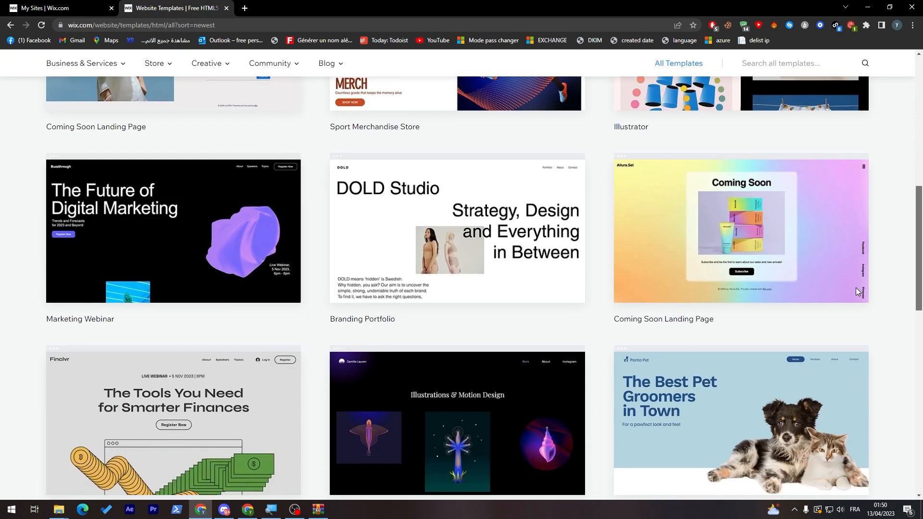
pyautogui.scroll(3)
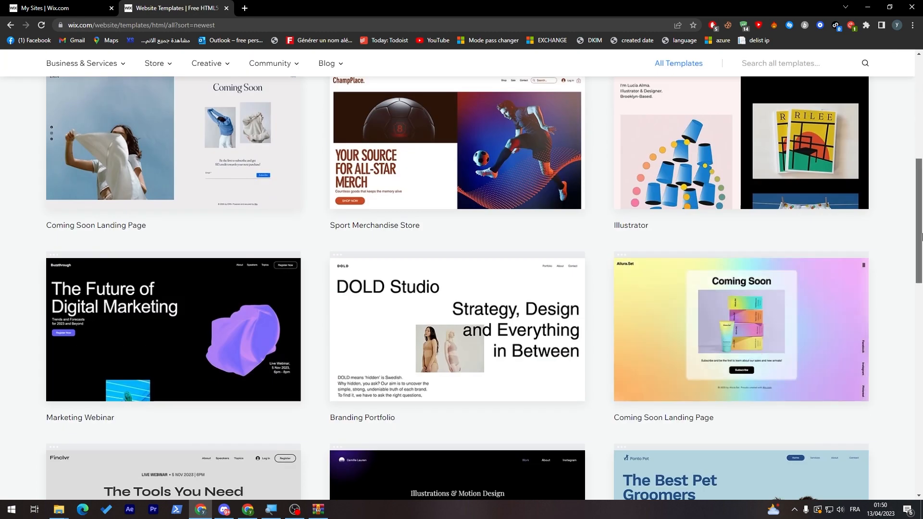
pyautogui.scroll(-3)
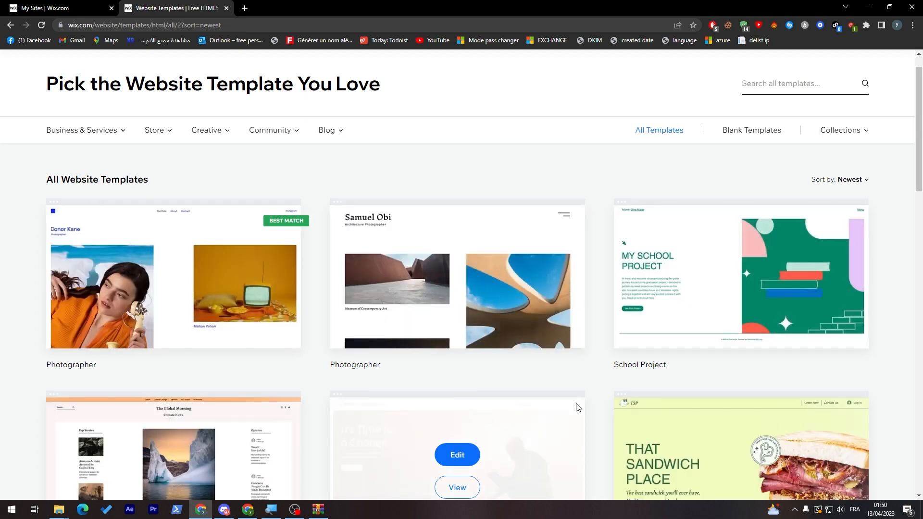
pyautogui.scroll(-3)
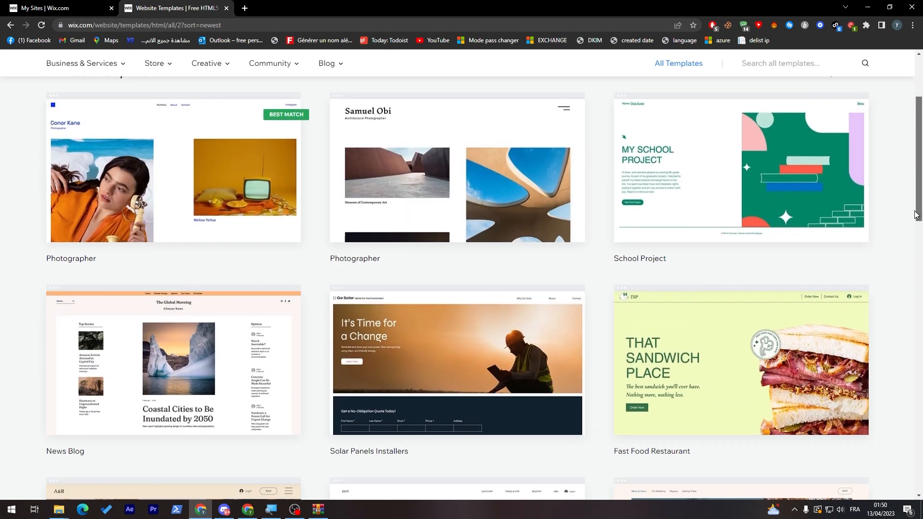
pyautogui.scroll(-3)
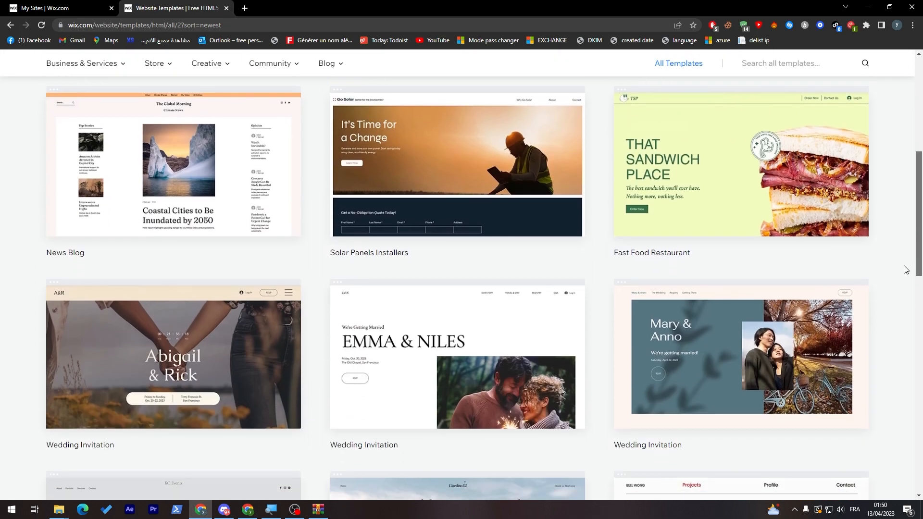
pyautogui.scroll(-3)
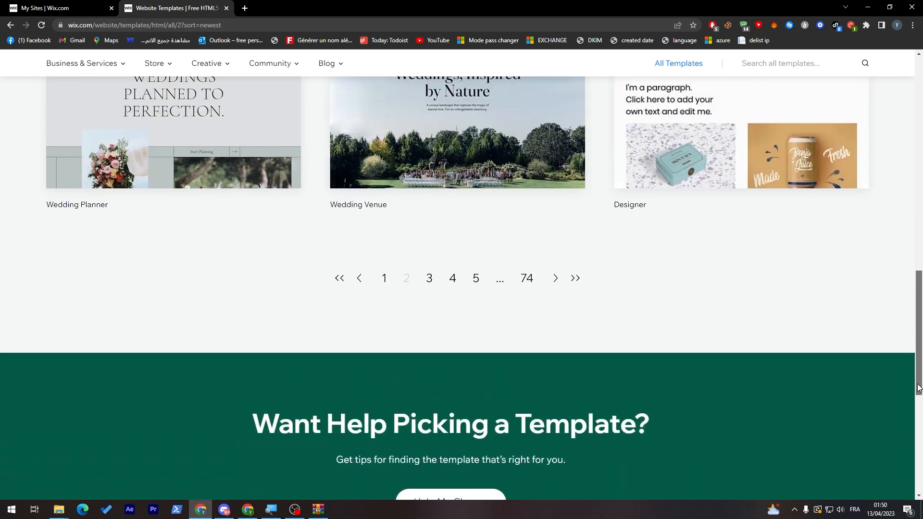
pyautogui.scroll(3)
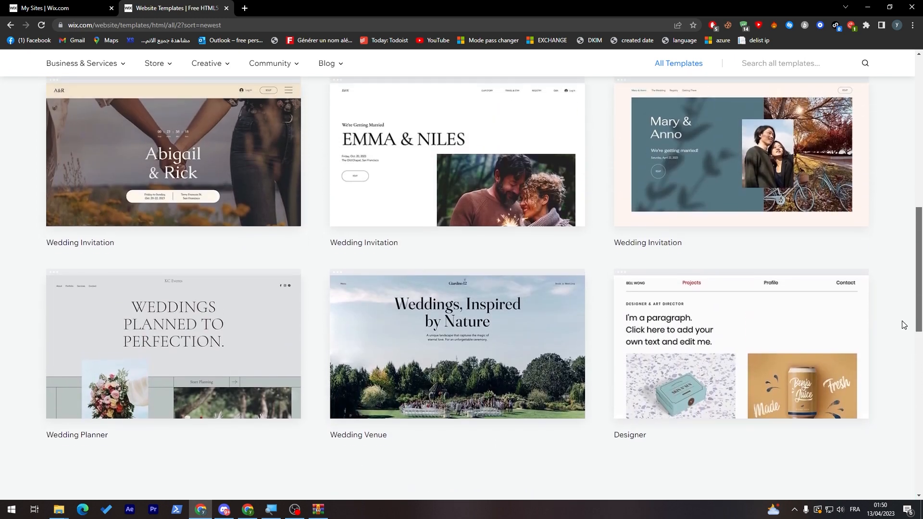
pyautogui.scroll(3)
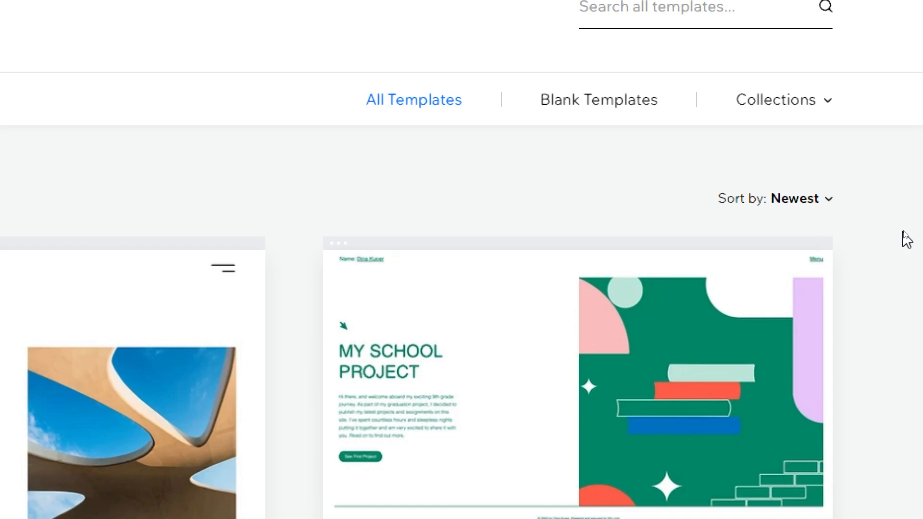
pyautogui.scroll(-3)
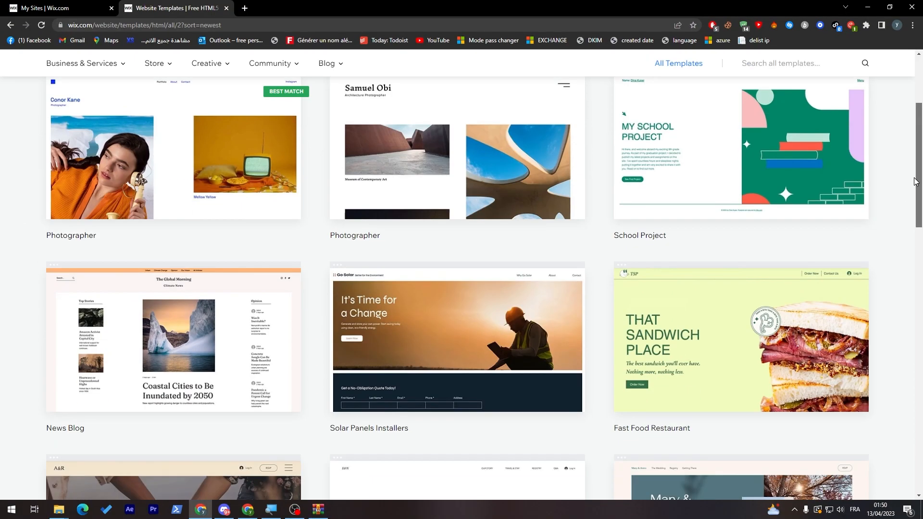
pyautogui.scroll(-3)
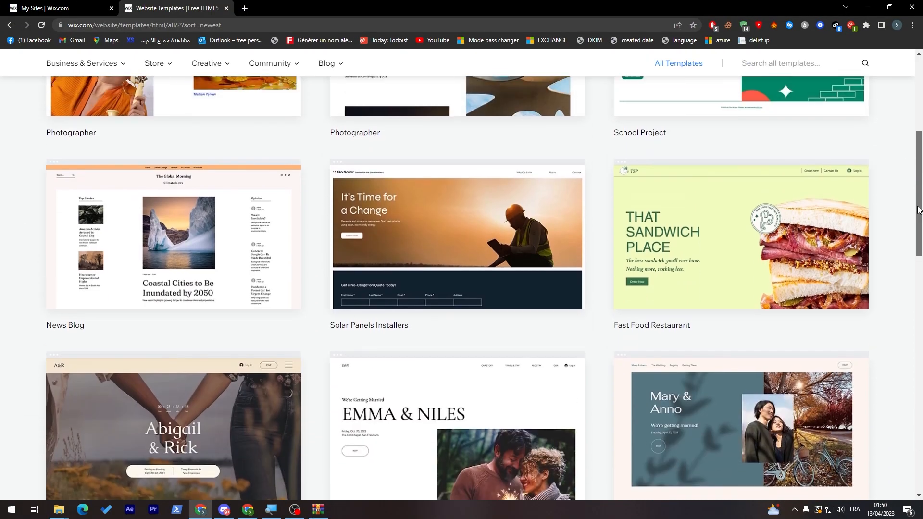
pyautogui.scroll(-3)
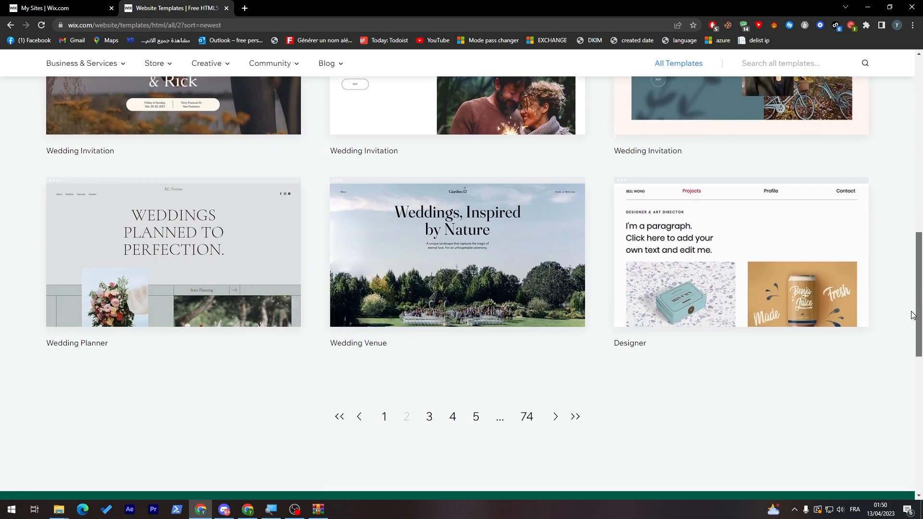
# Go to page 3 of the template results and look it over.
pyautogui.click(429, 417)
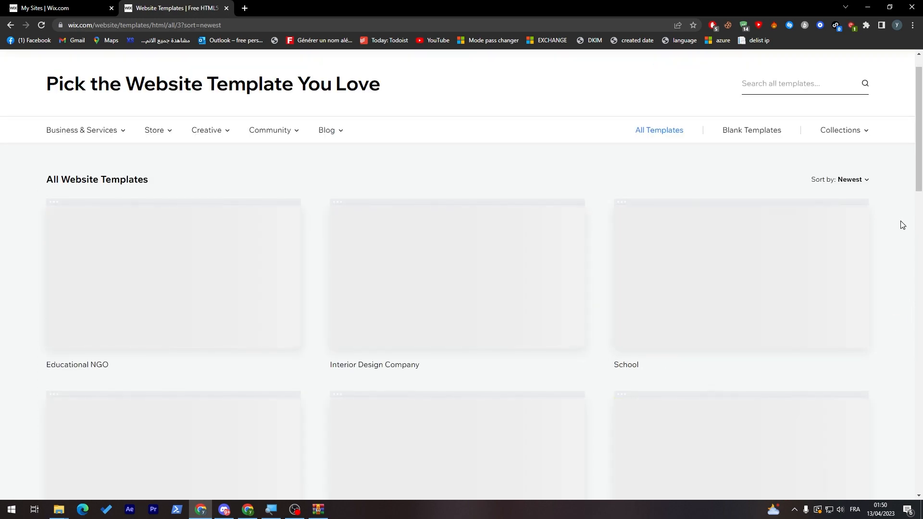
pyautogui.scroll(-3)
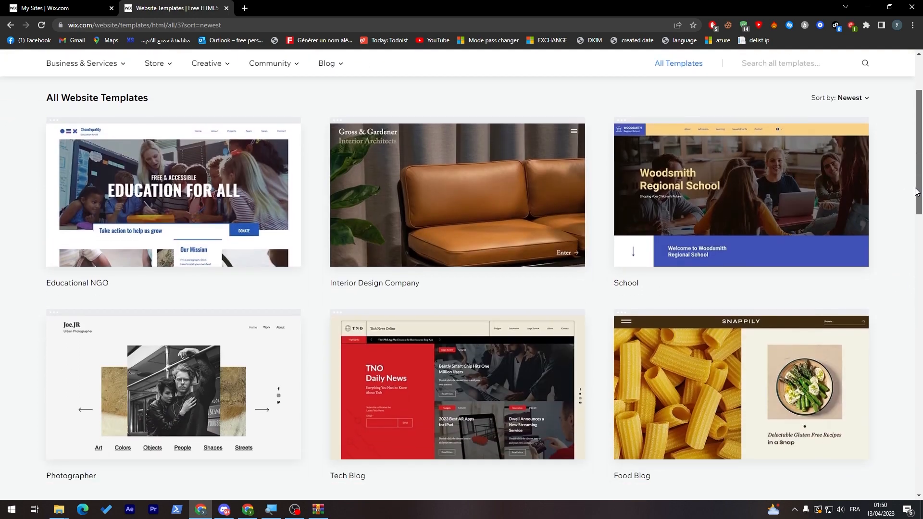
pyautogui.doubleClick(625, 283)
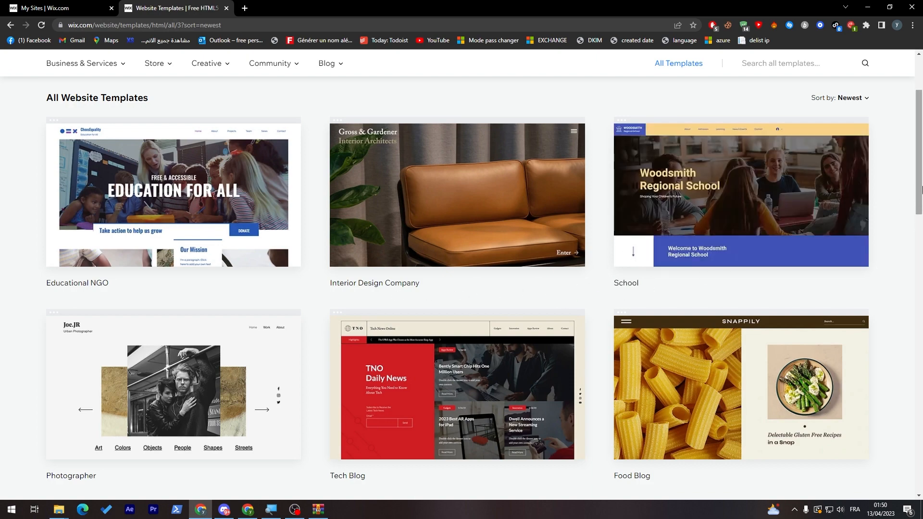
pyautogui.scroll(-3)
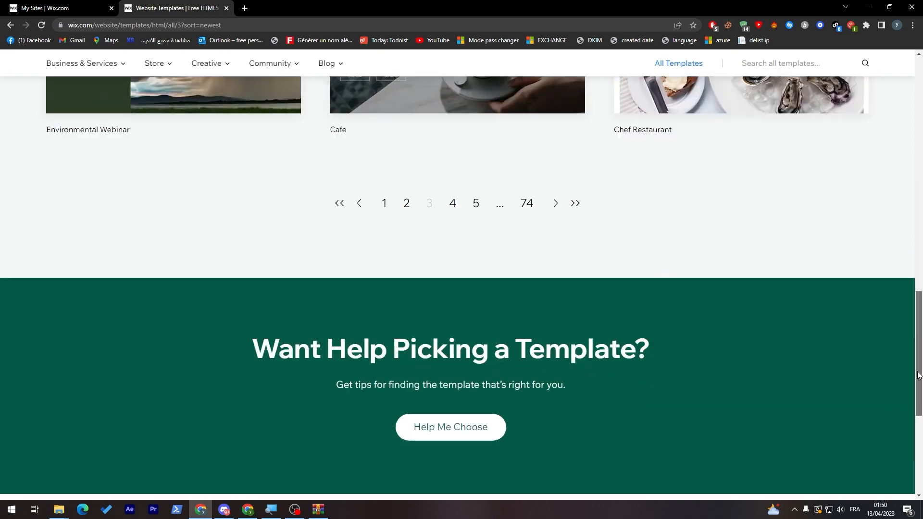
pyautogui.scroll(3)
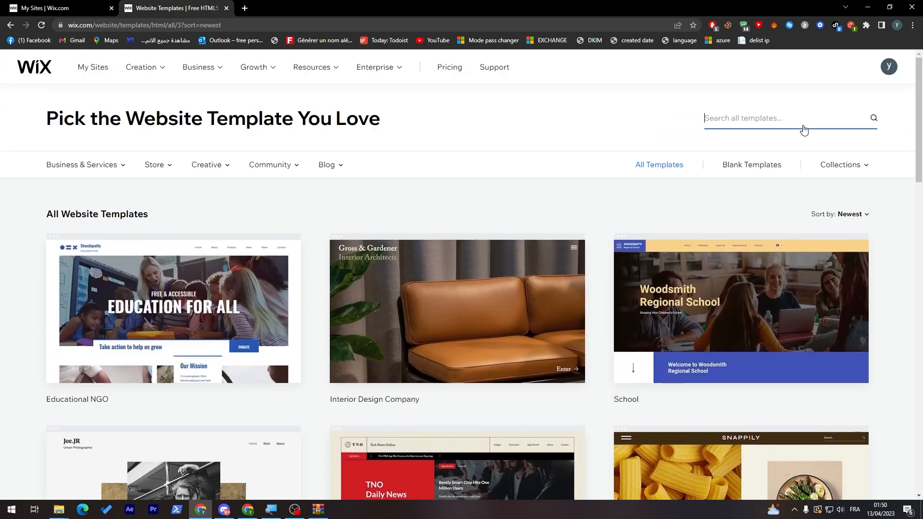
# Search the template gallery for 'restaurant' templates.
pyautogui.write('restau')
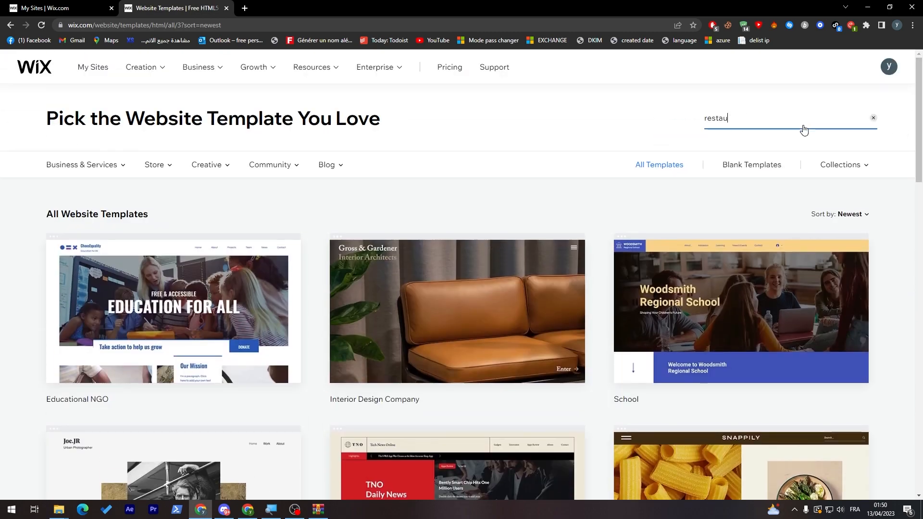
pyautogui.press('Return')
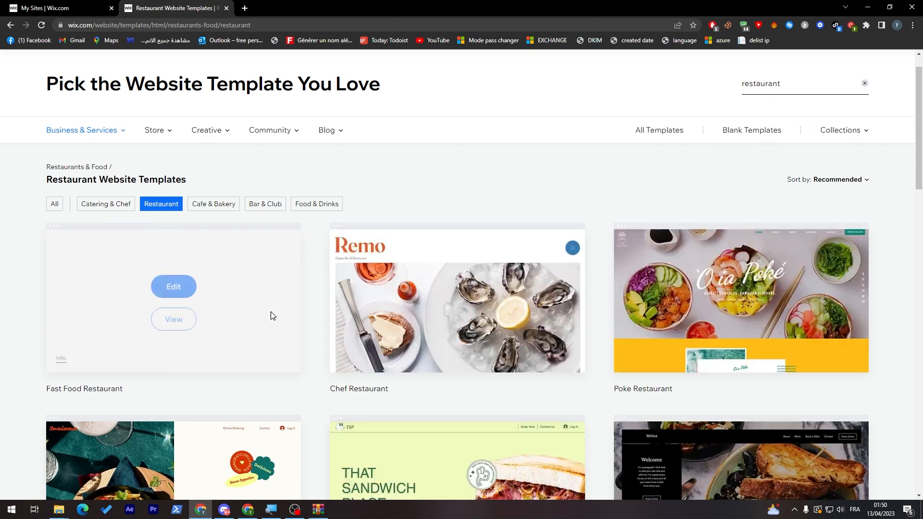
pyautogui.scroll(-3)
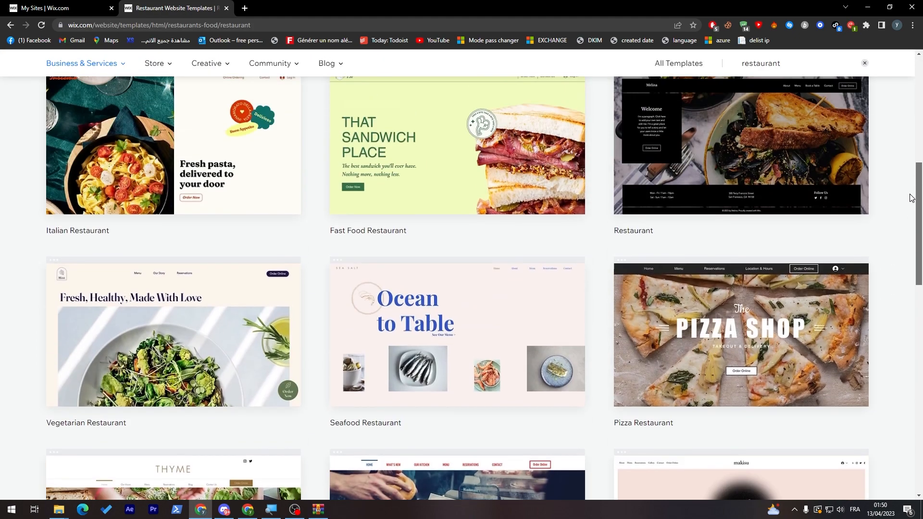
pyautogui.scroll(3)
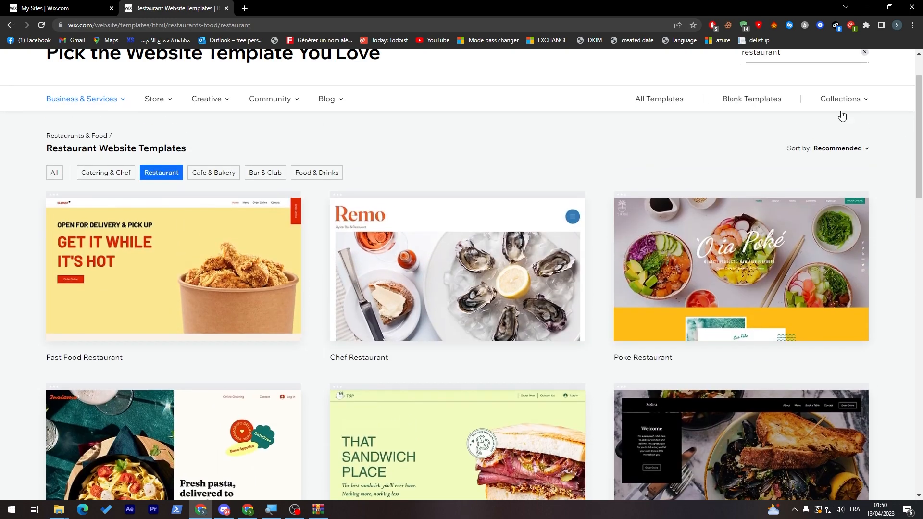
pyautogui.moveTo(425, 169)
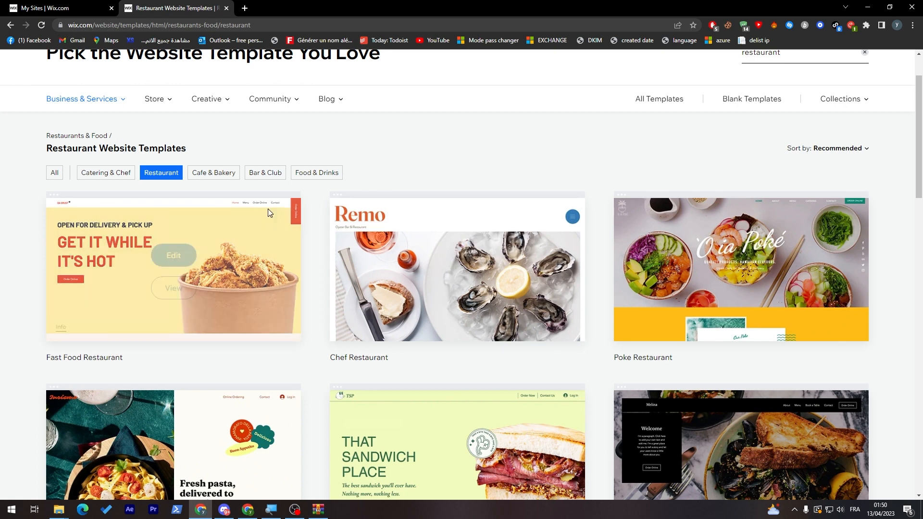
pyautogui.moveTo(567, 334)
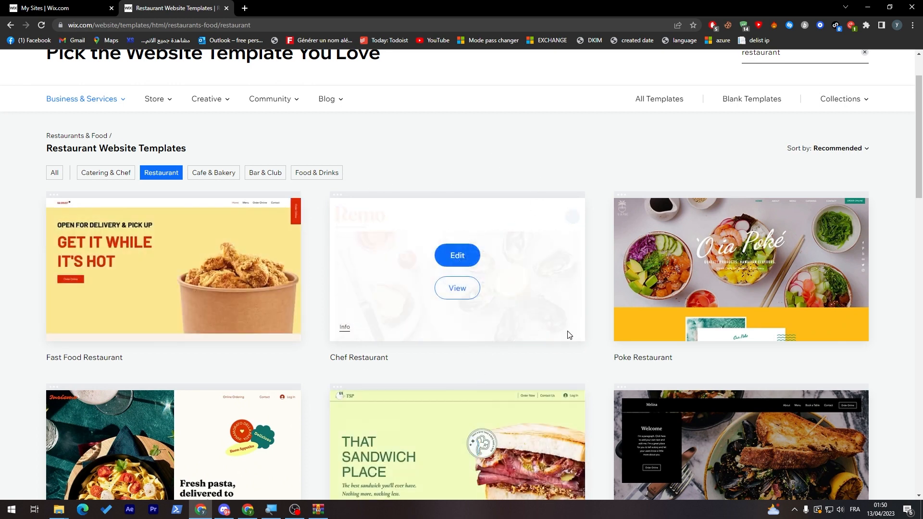
pyautogui.moveTo(900, 220)
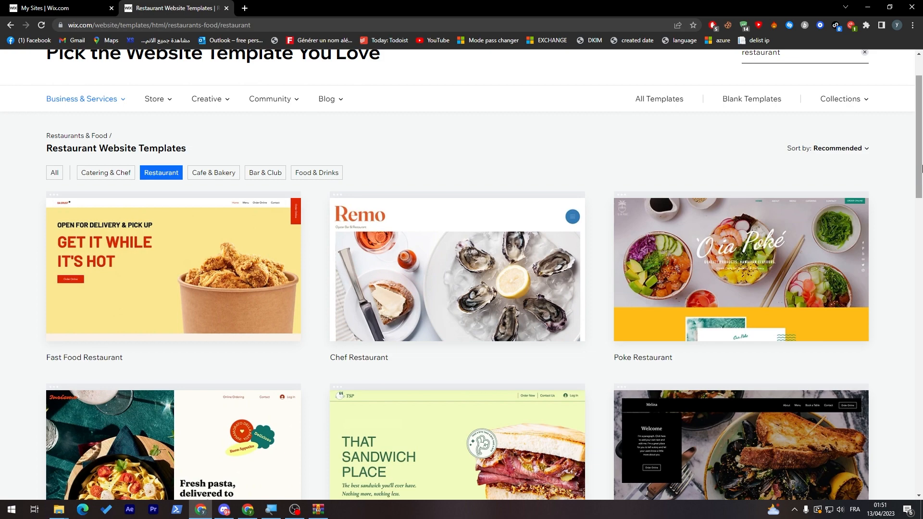
# Scroll through the Restaurant Website Templates results and back up.
pyautogui.scroll(-3)
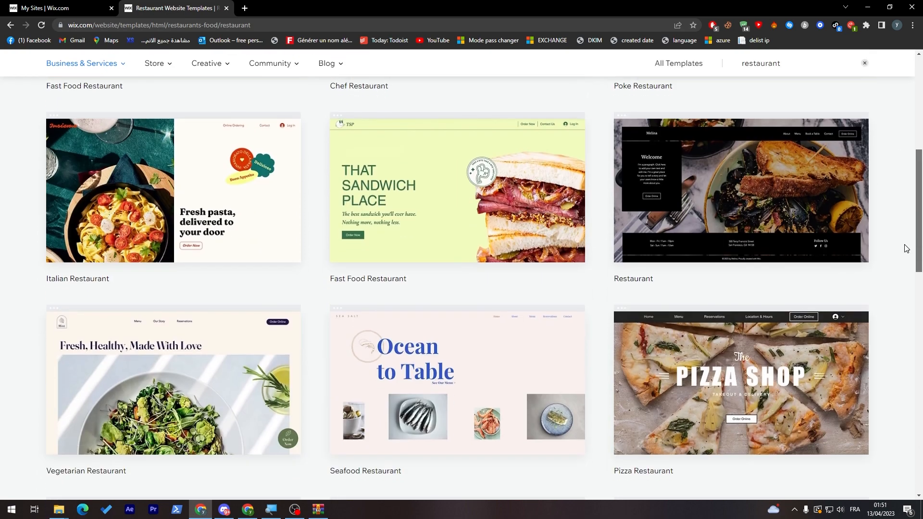
pyautogui.scroll(-3)
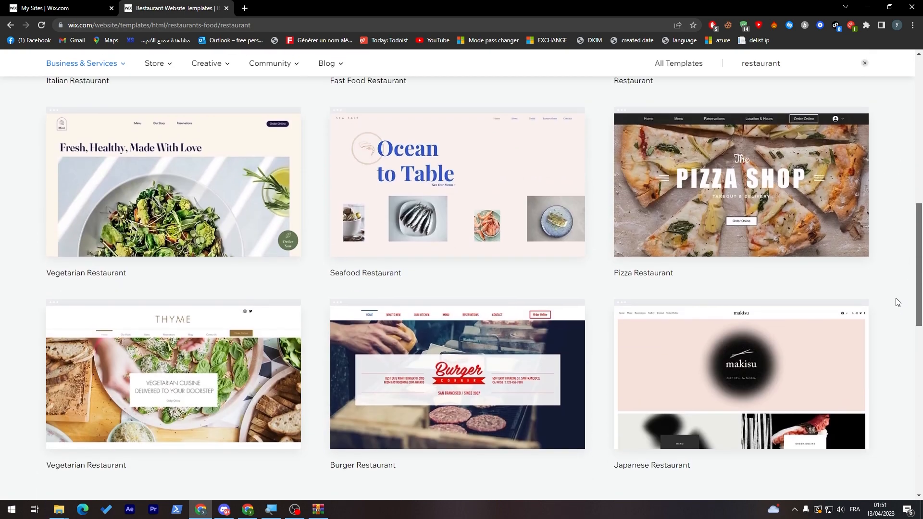
pyautogui.scroll(3)
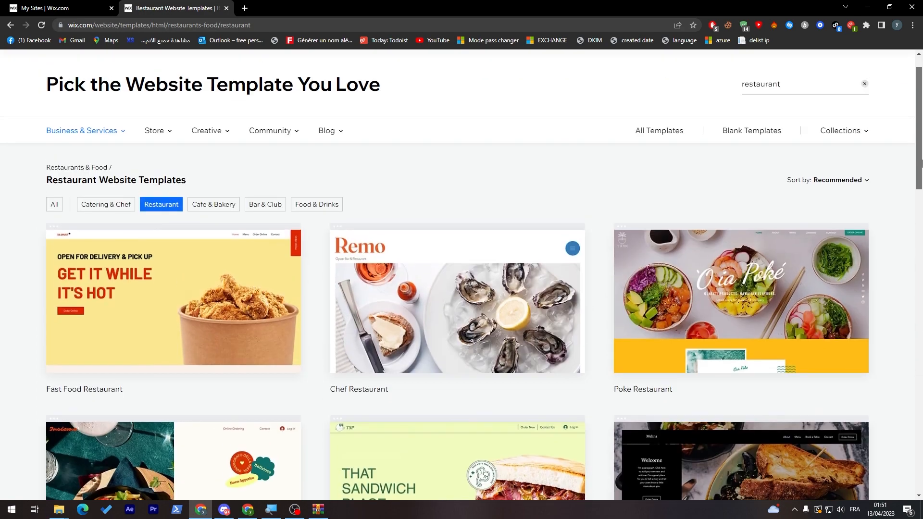
pyautogui.scroll(3)
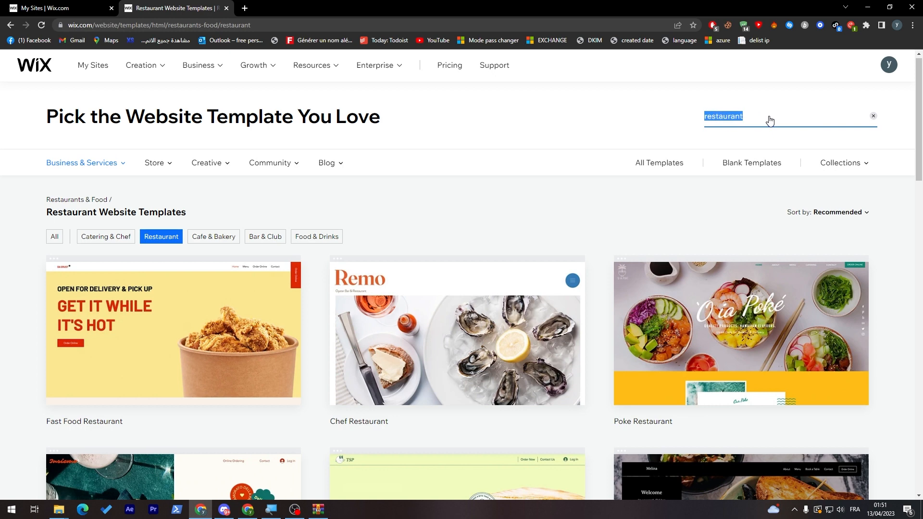
# Search templates for 'games' and start editing the Gaming Vlog template.
pyautogui.write('games')
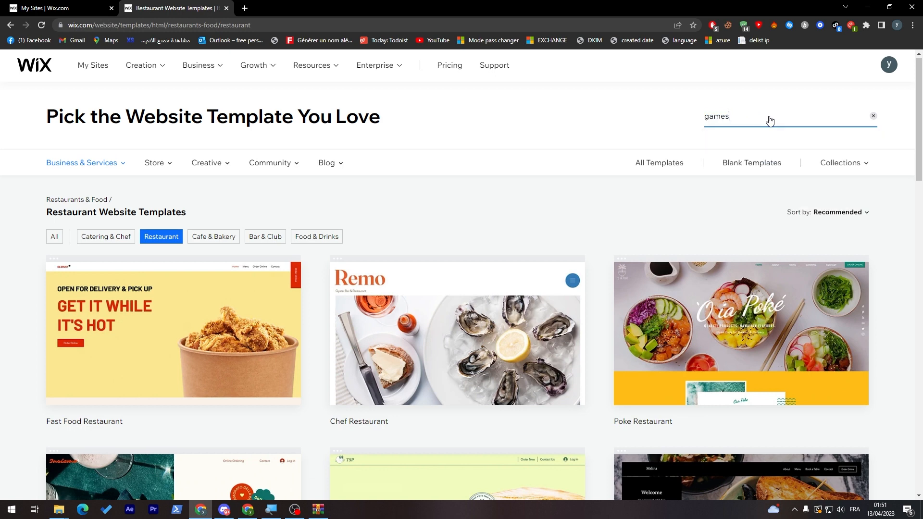
pyautogui.press('Return')
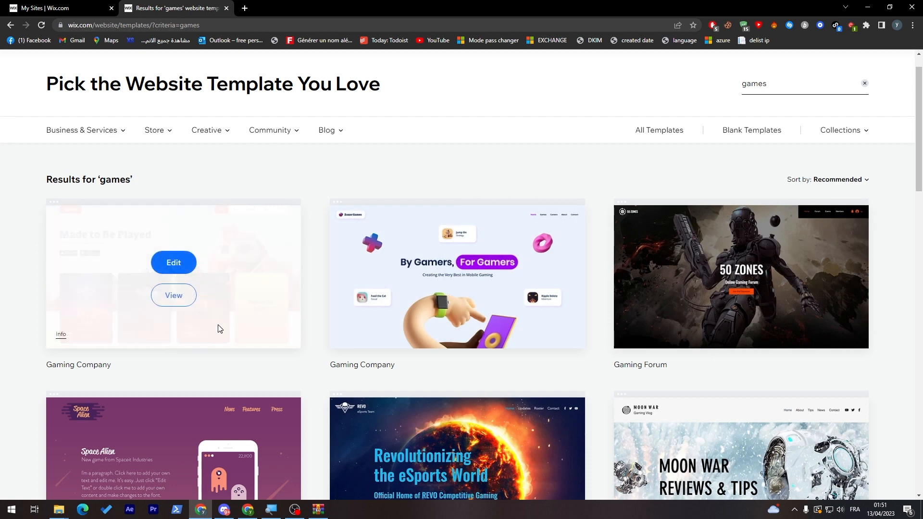
pyautogui.scroll(-3)
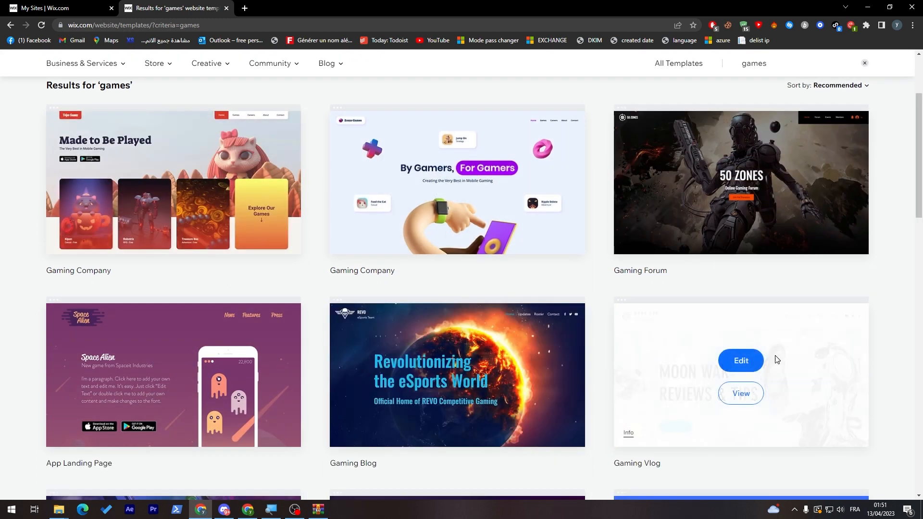
pyautogui.click(740, 360)
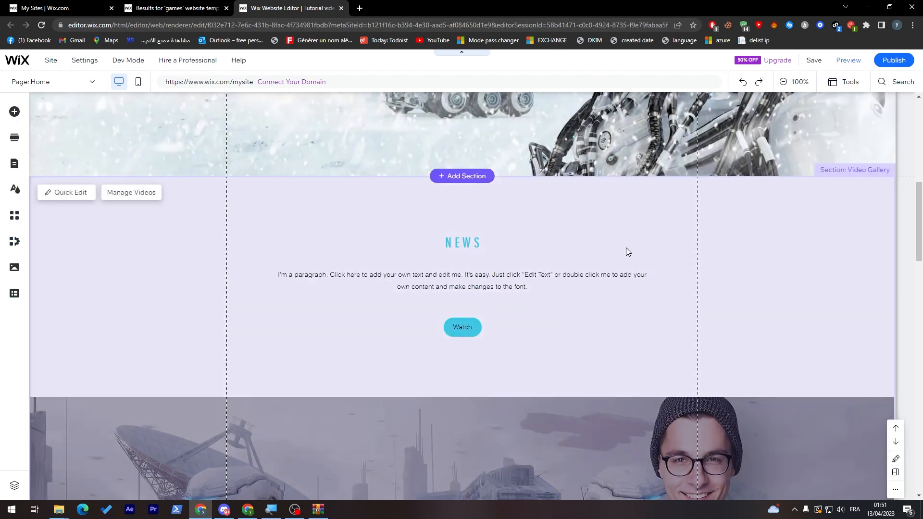
pyautogui.scroll(3)
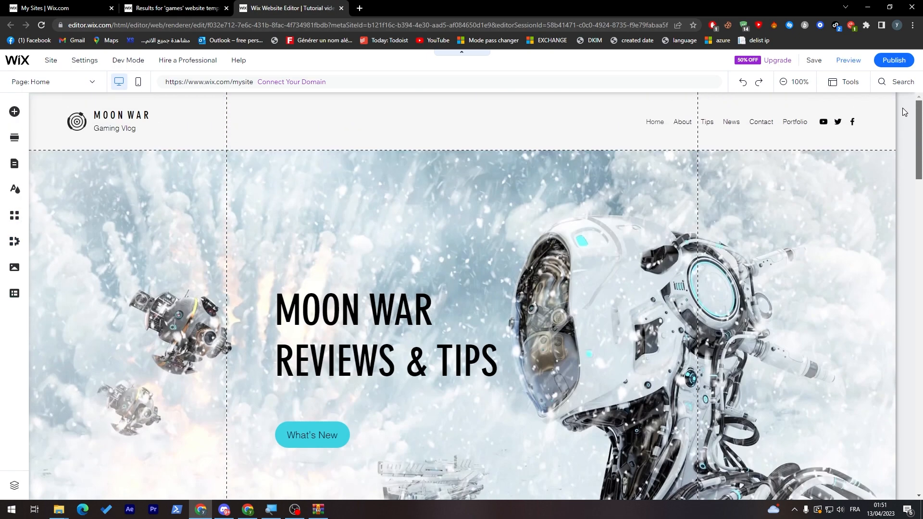
pyautogui.click(111, 127)
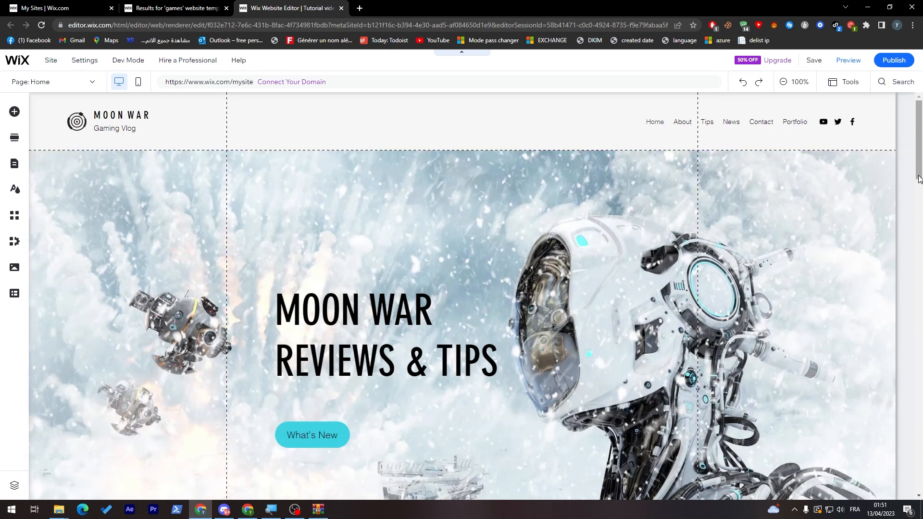
pyautogui.scroll(-3)
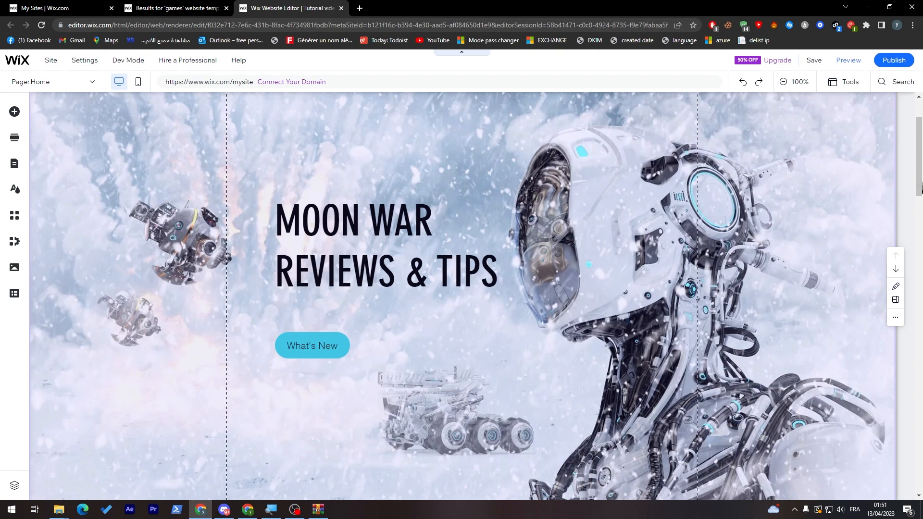
pyautogui.scroll(-3)
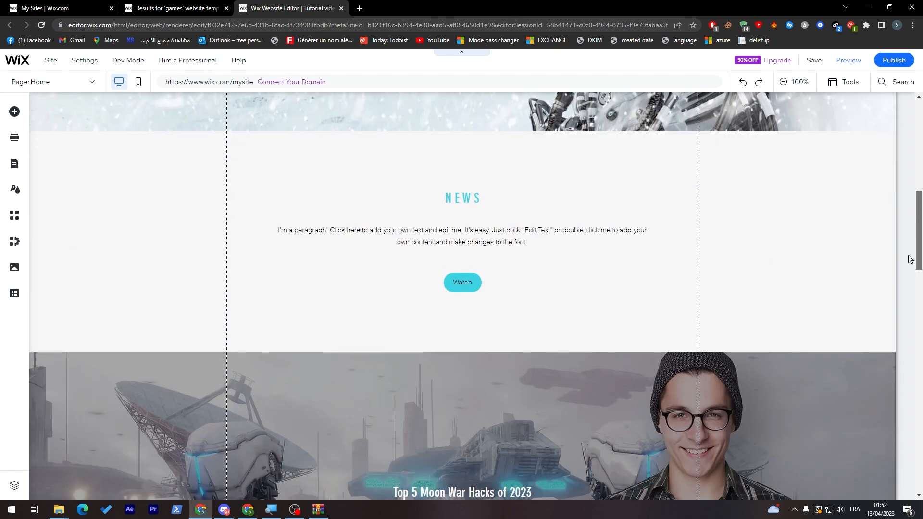
pyautogui.scroll(-3)
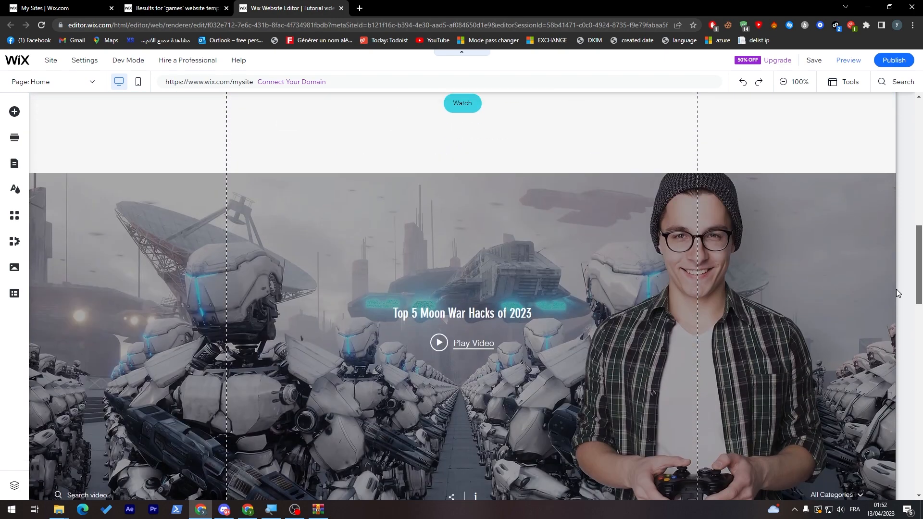
pyautogui.scroll(-3)
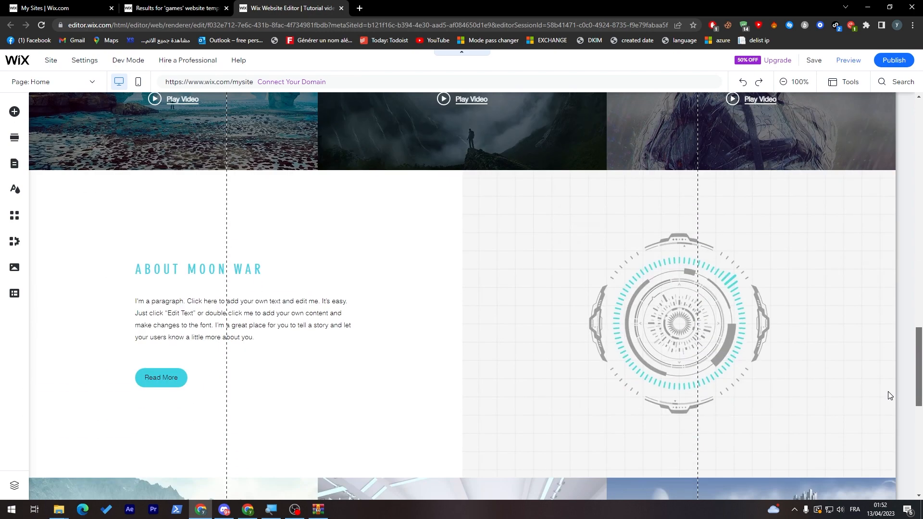
pyautogui.scroll(-3)
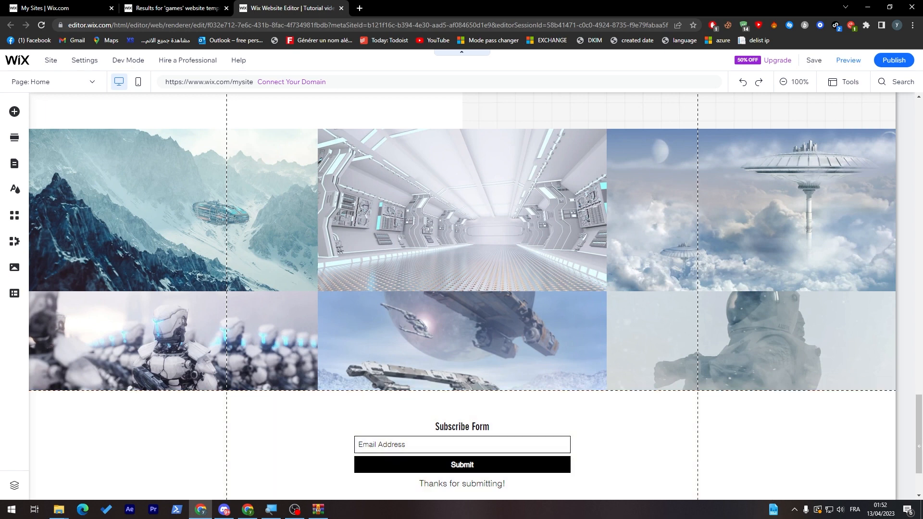
pyautogui.scroll(-3)
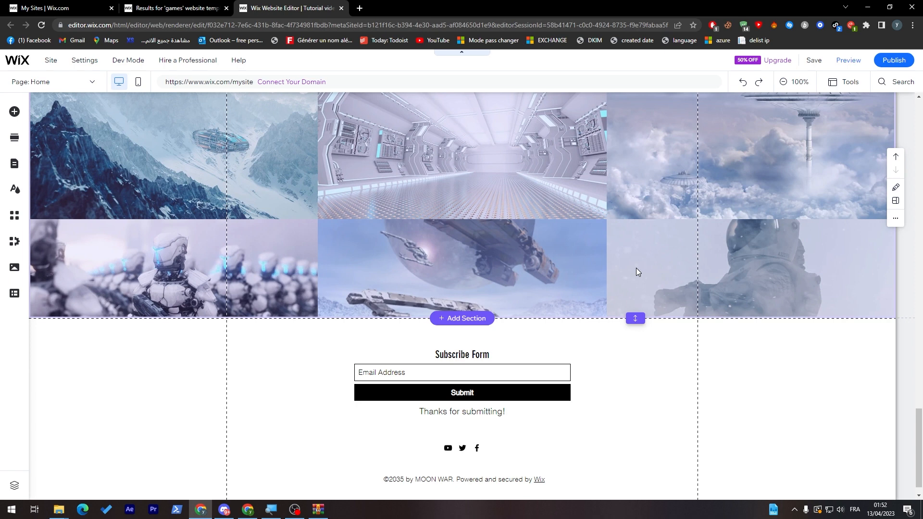
# Start adding new media to the image gallery above the subscribe form via its media organiser.
pyautogui.click(520, 132)
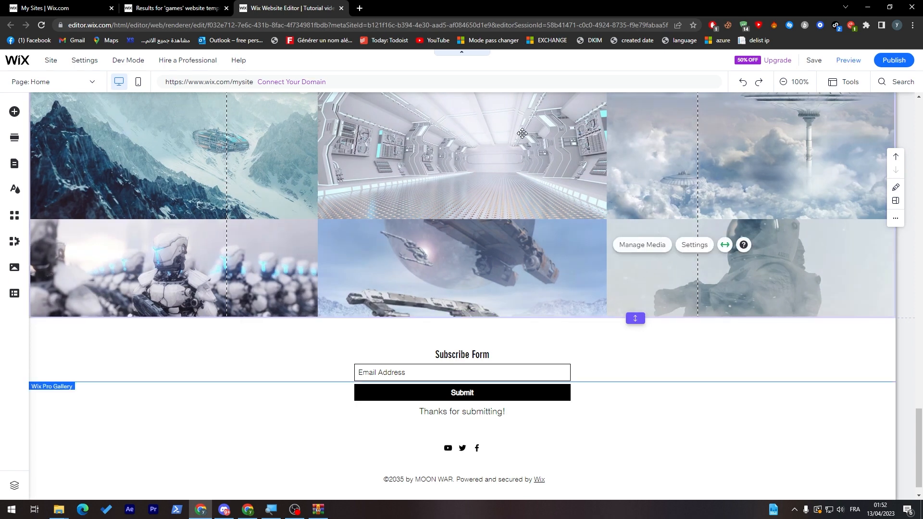
pyautogui.moveTo(641, 255)
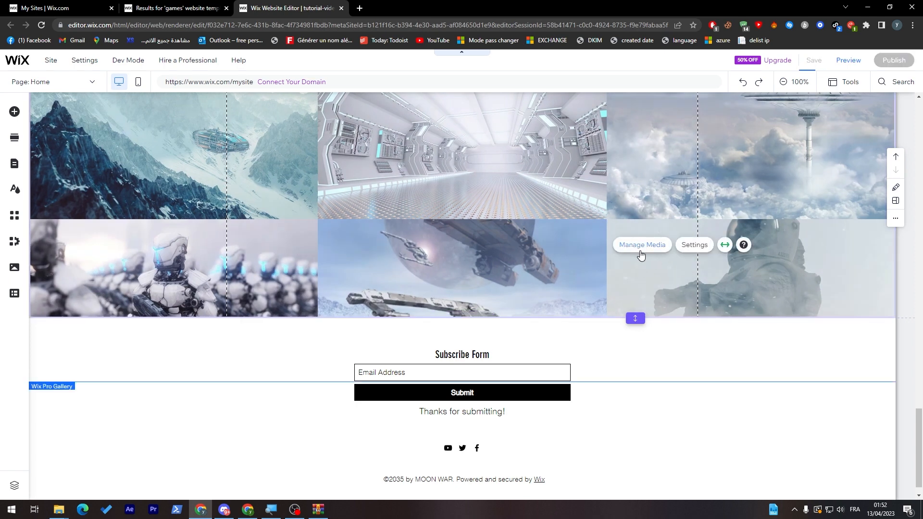
pyautogui.click(814, 60)
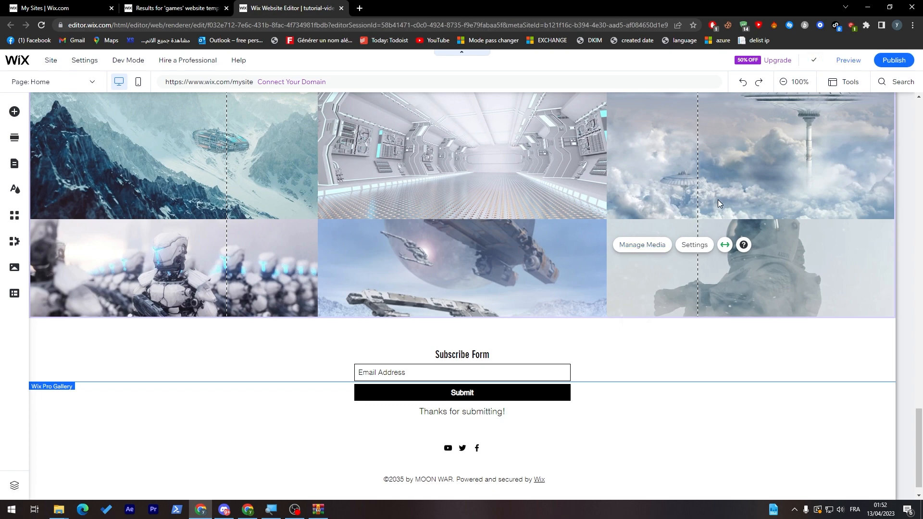
pyautogui.click(642, 245)
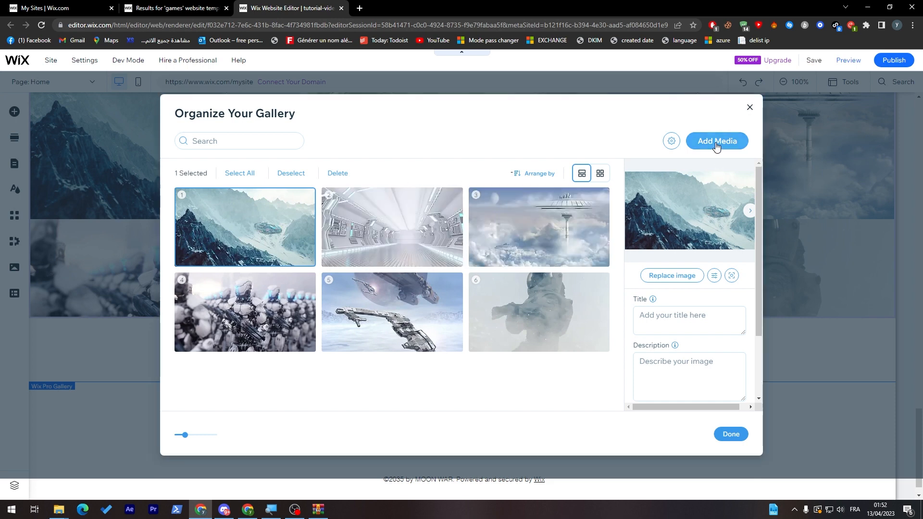
pyautogui.click(716, 140)
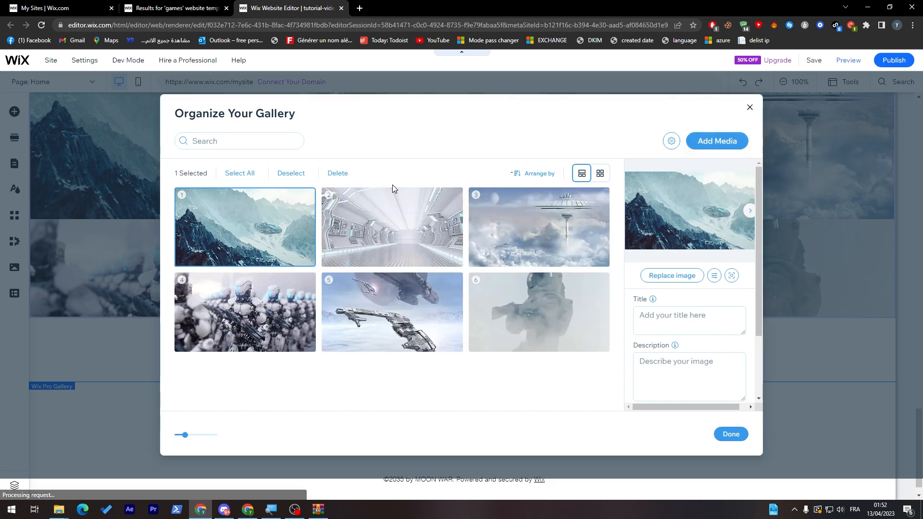
pyautogui.click(715, 140)
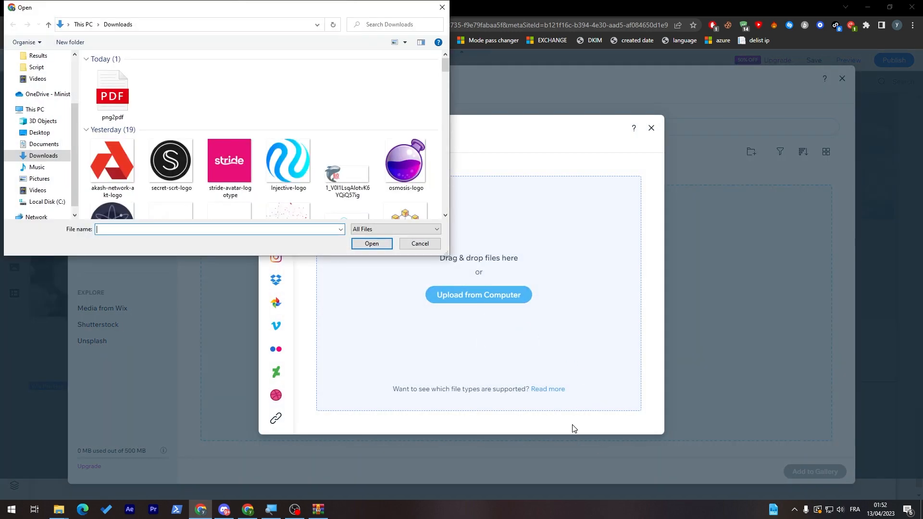
# Upload the cat photo from the computer and add it to the gallery as a seventh image.
pyautogui.scroll(-3)
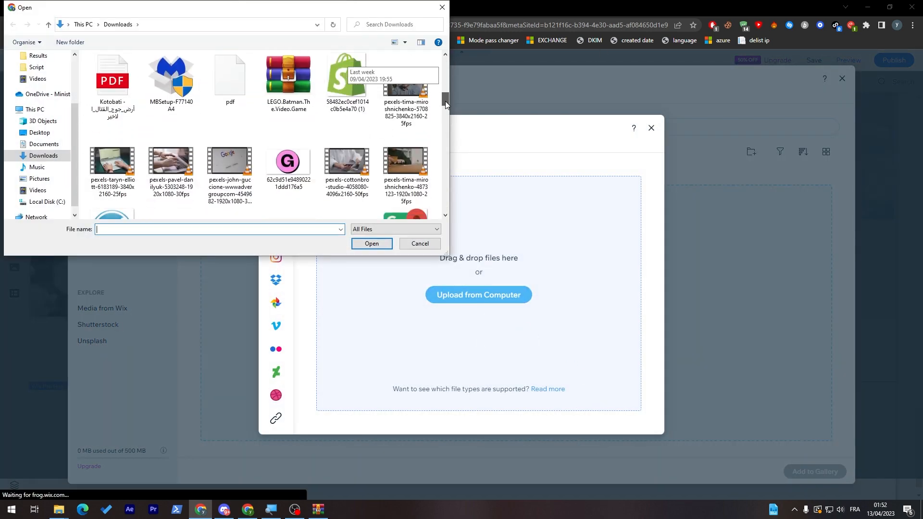
pyautogui.click(371, 244)
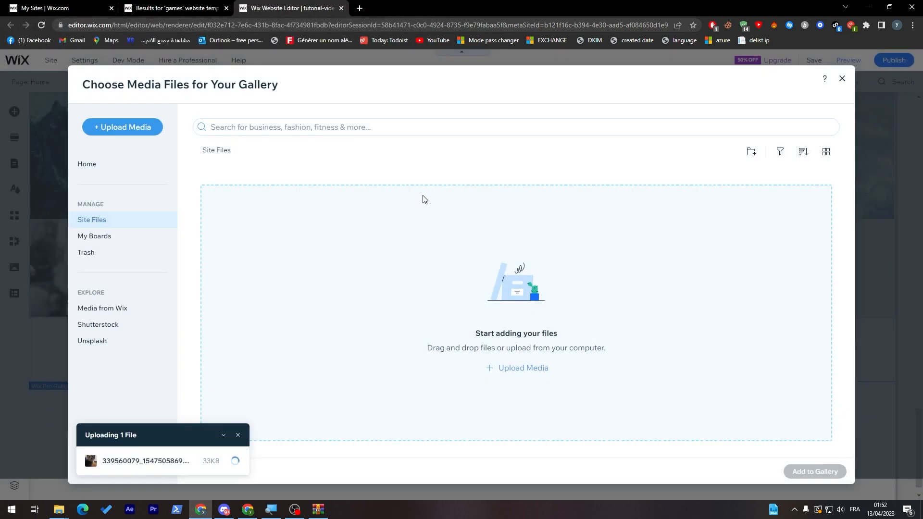
pyautogui.moveTo(209, 434)
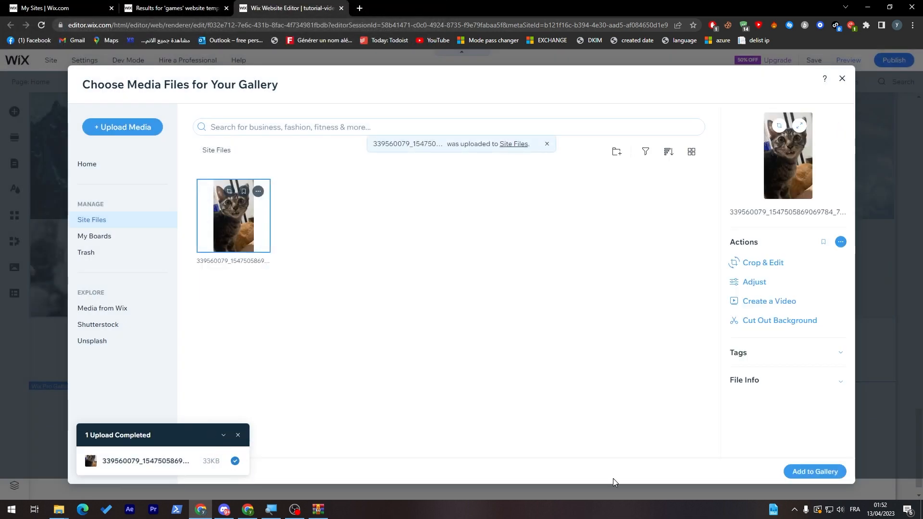
pyautogui.click(814, 471)
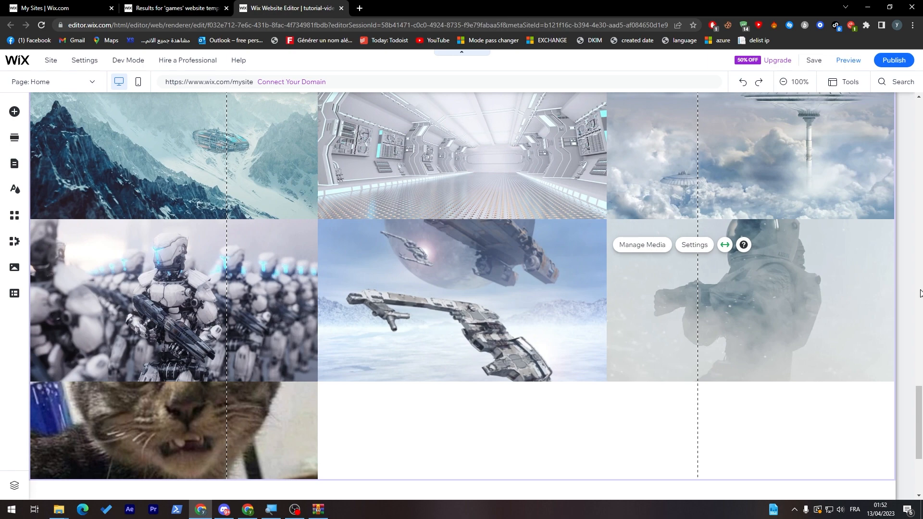
pyautogui.scroll(-3)
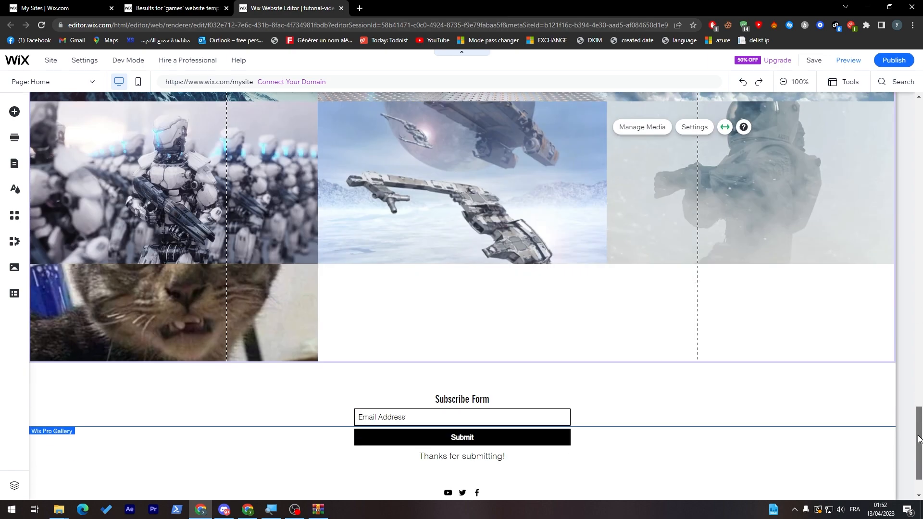
pyautogui.scroll(-3)
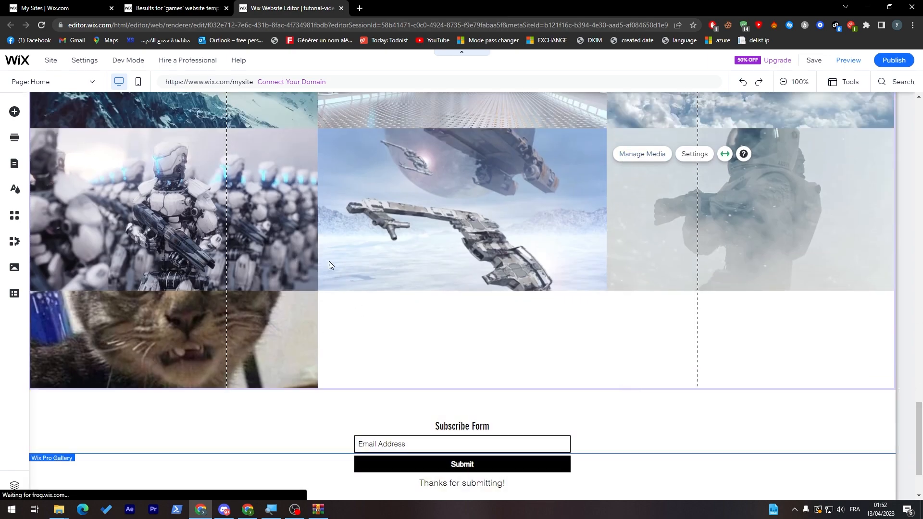
pyautogui.click(641, 154)
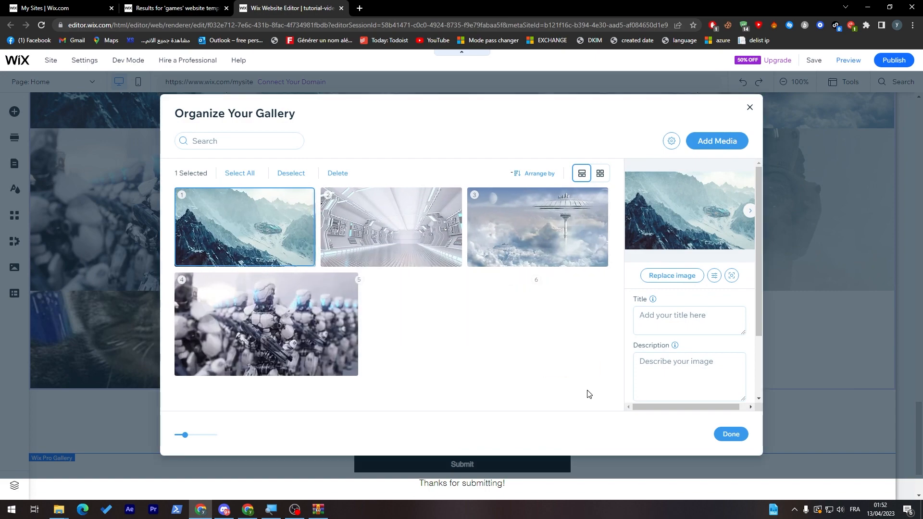
pyautogui.click(730, 434)
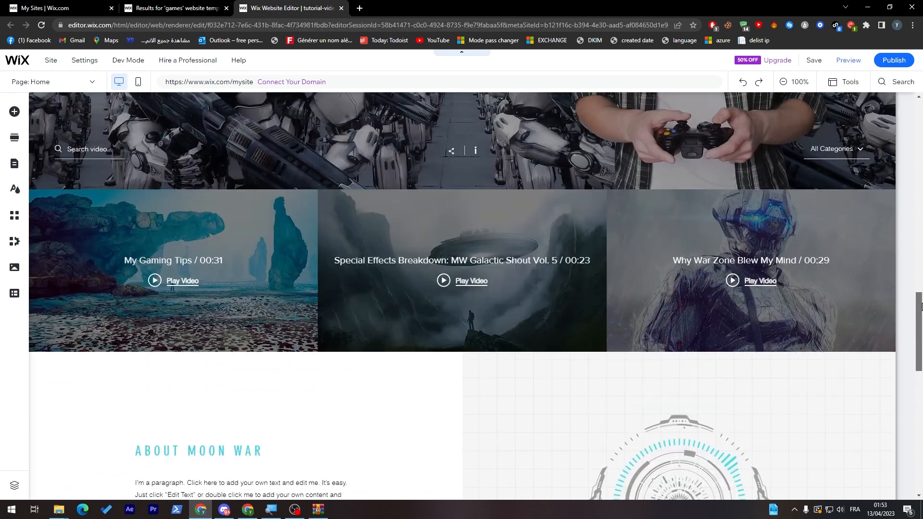
pyautogui.scroll(3)
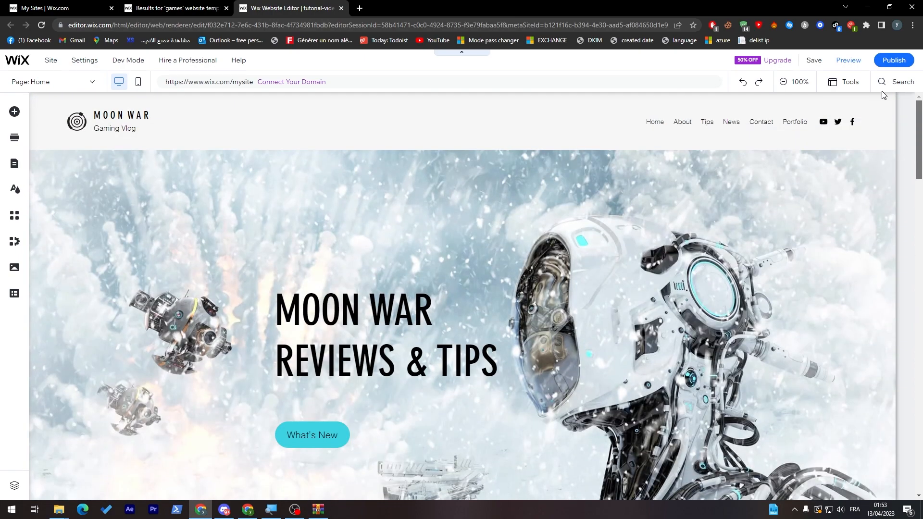
pyautogui.click(291, 214)
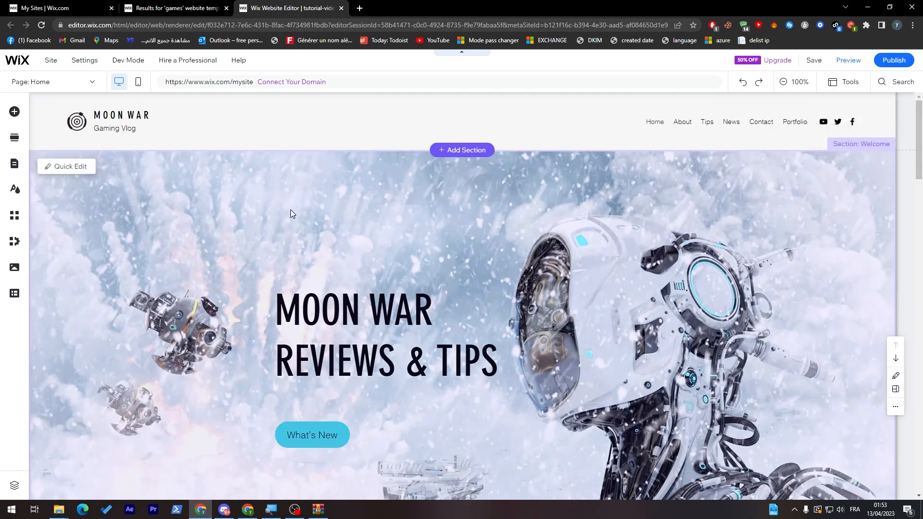
pyautogui.moveTo(60, 265)
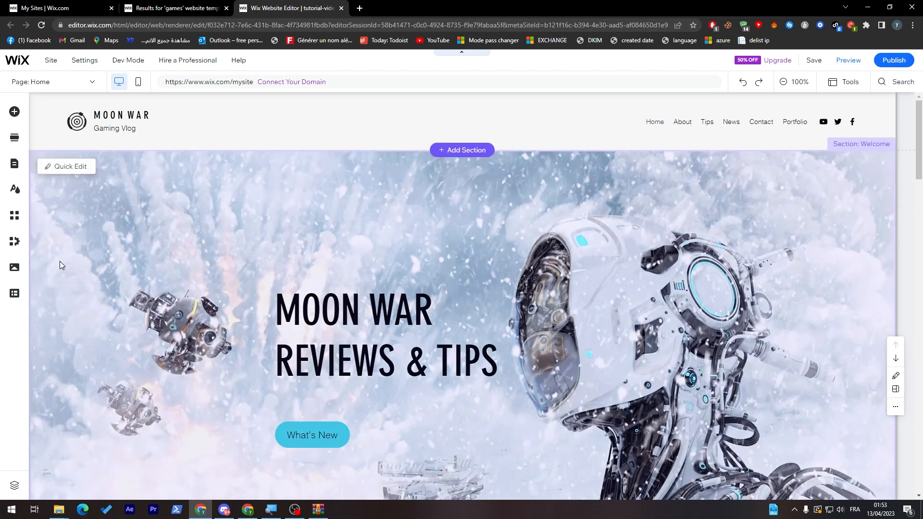
pyautogui.click(51, 60)
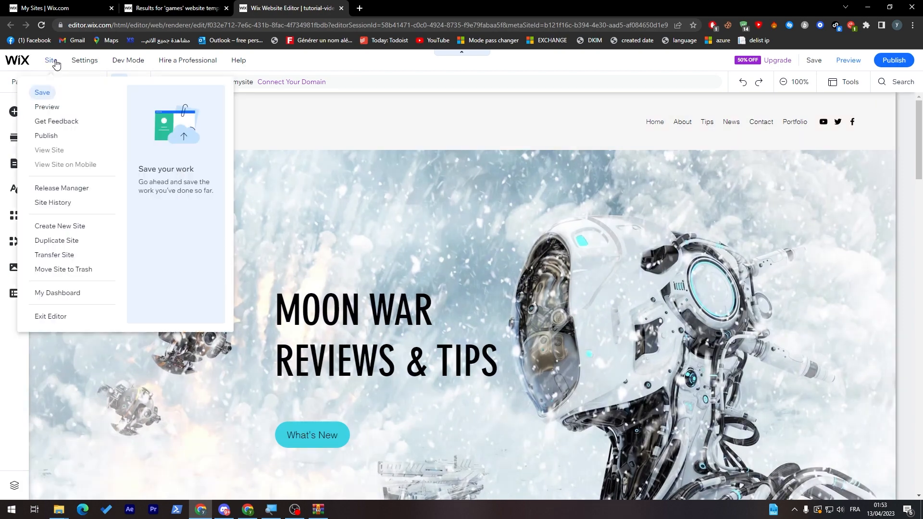
pyautogui.click(84, 60)
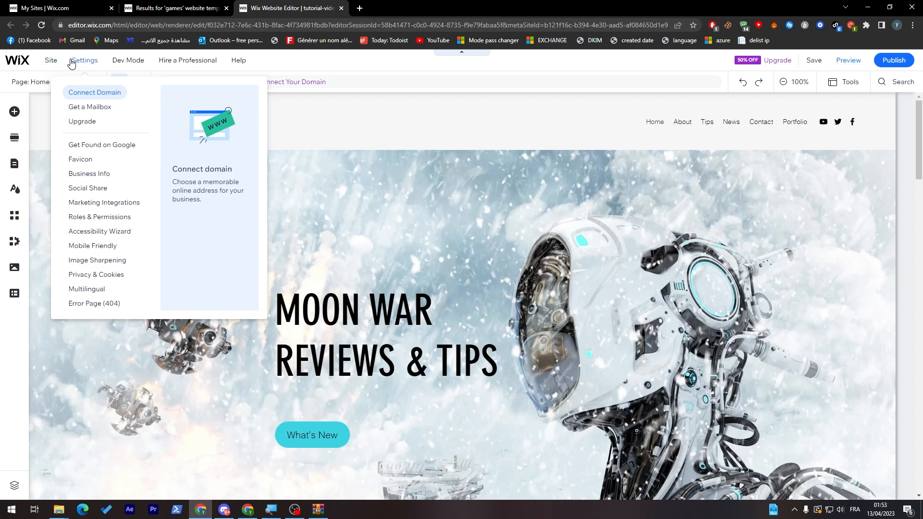
pyautogui.moveTo(98, 61)
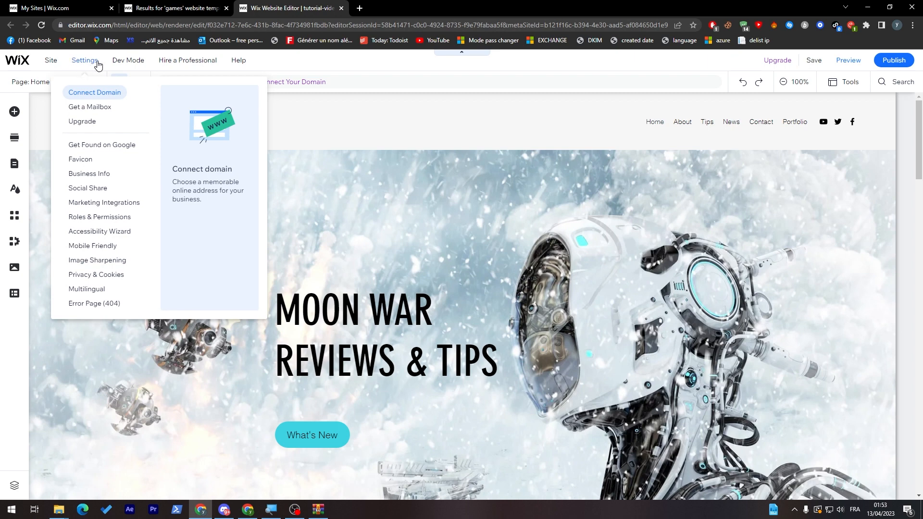
pyautogui.click(128, 60)
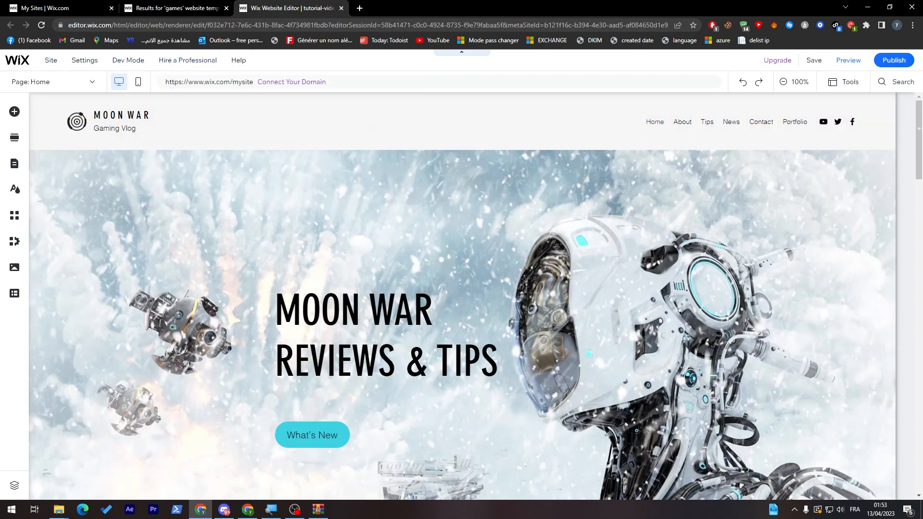
pyautogui.click(586, 188)
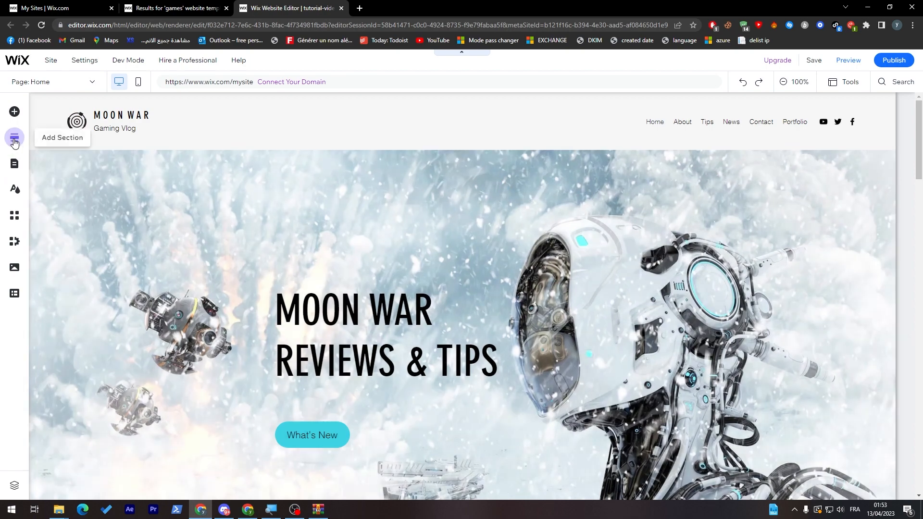
# Show the Add Section panel, then bring up the premium upgrade offer from the top bar.
pyautogui.click(13, 139)
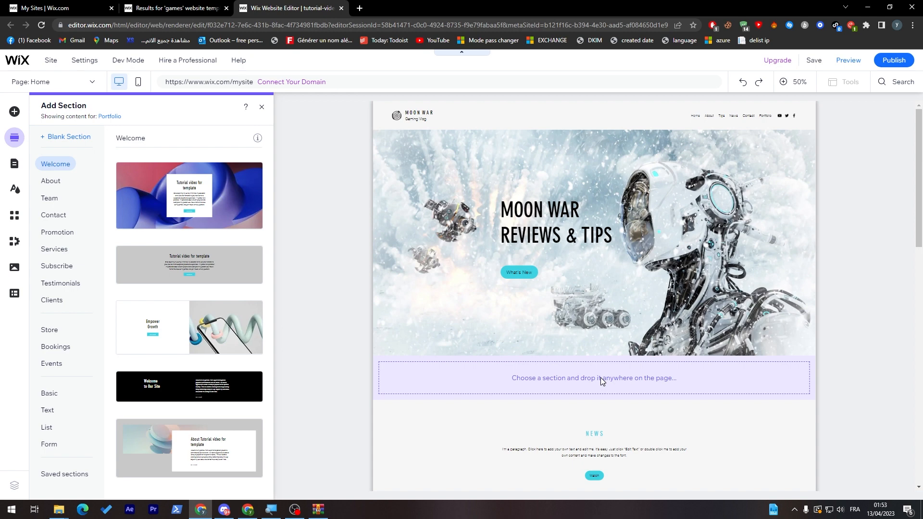
pyautogui.moveTo(266, 154)
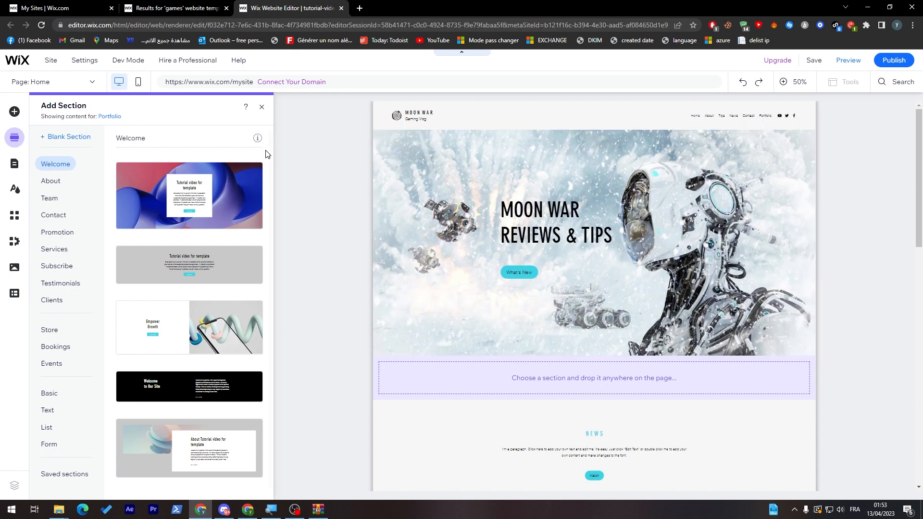
pyautogui.click(777, 60)
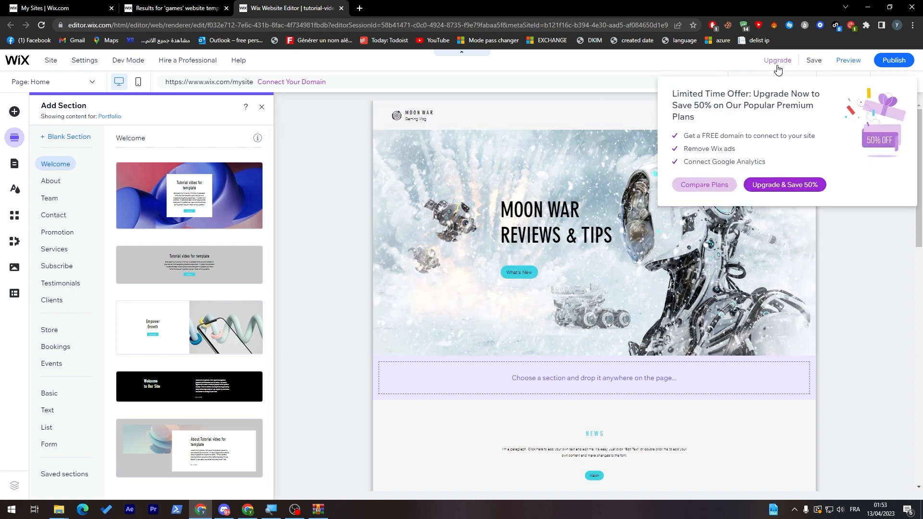
pyautogui.moveTo(780, 67)
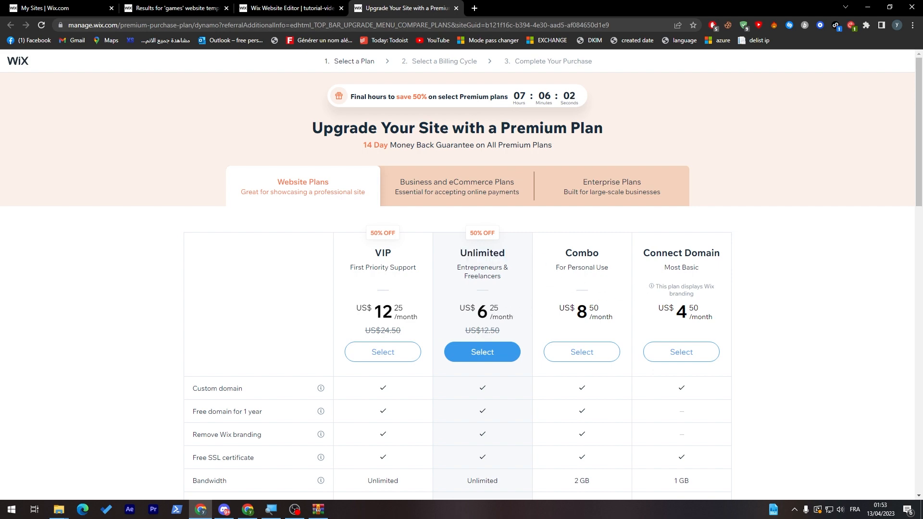
# Review the VIP, Unlimited, Combo and Connect Domain plan table, then return to the 'games' template results.
pyautogui.scroll(-3)
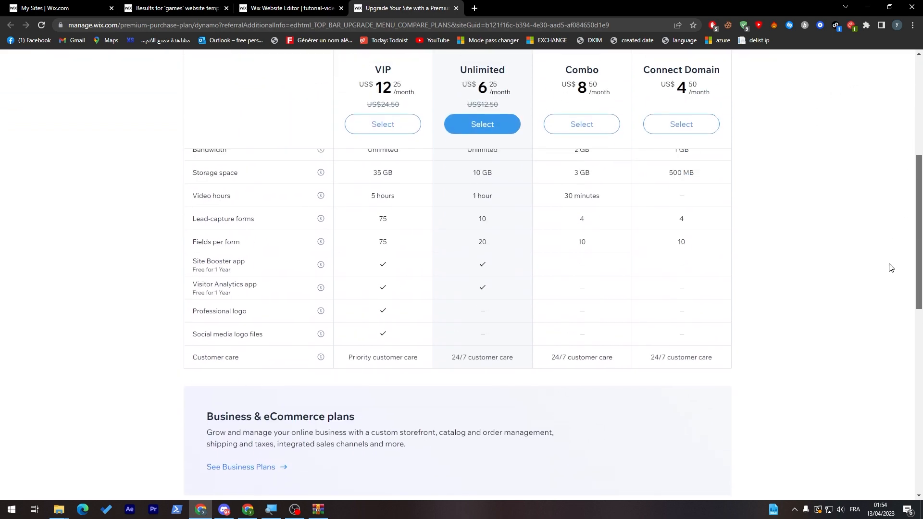
pyautogui.scroll(3)
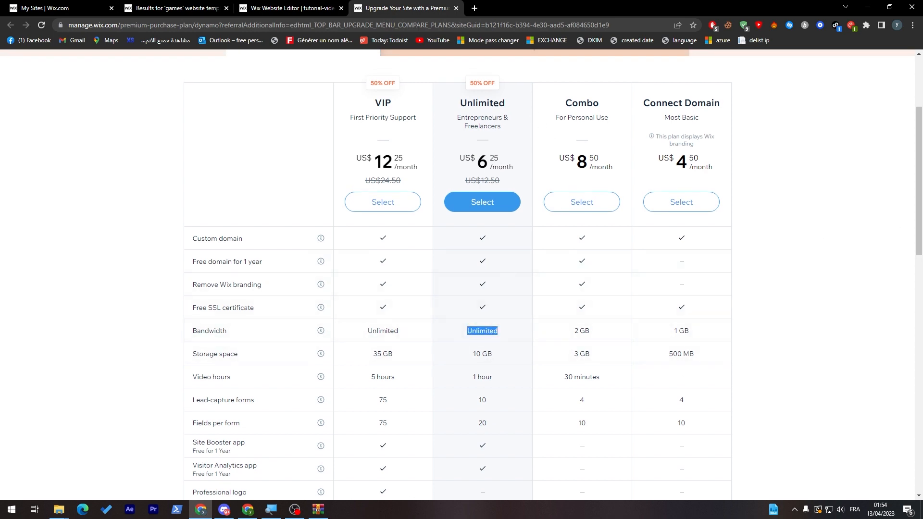
pyautogui.moveTo(443, 145)
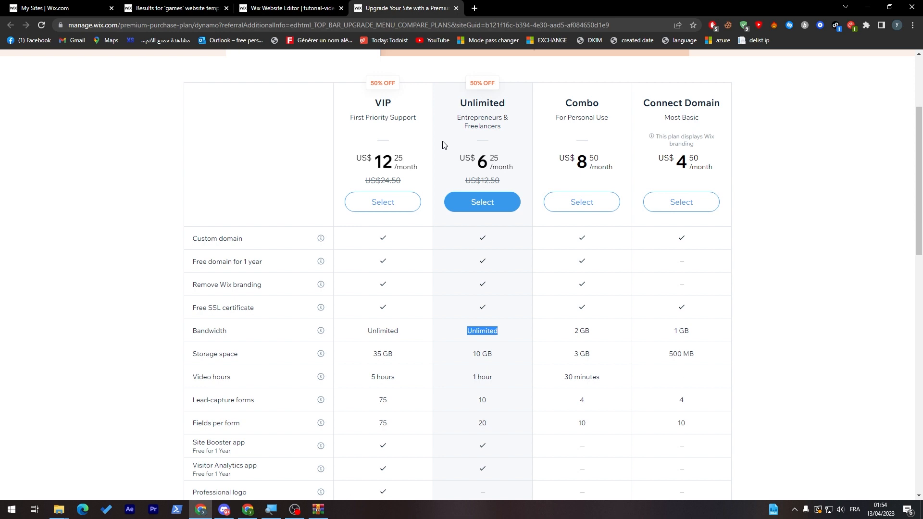
pyautogui.moveTo(436, 151)
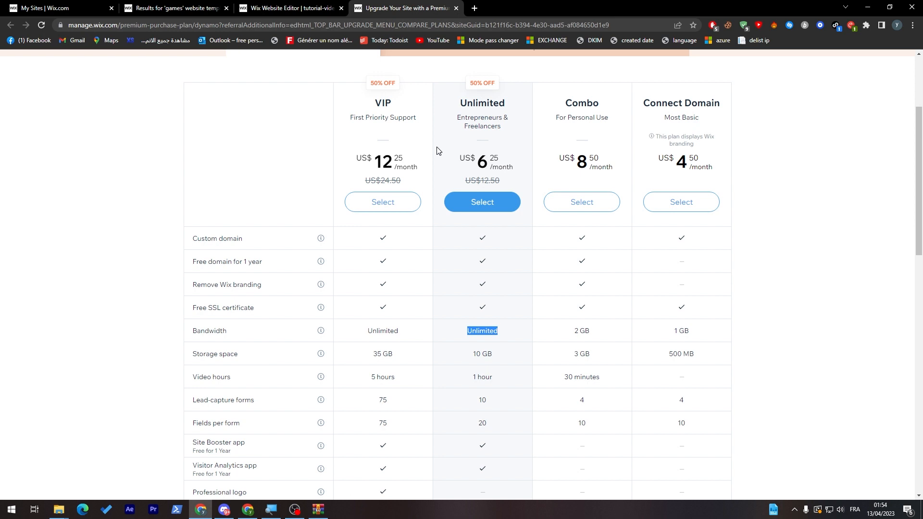
pyautogui.moveTo(482, 415)
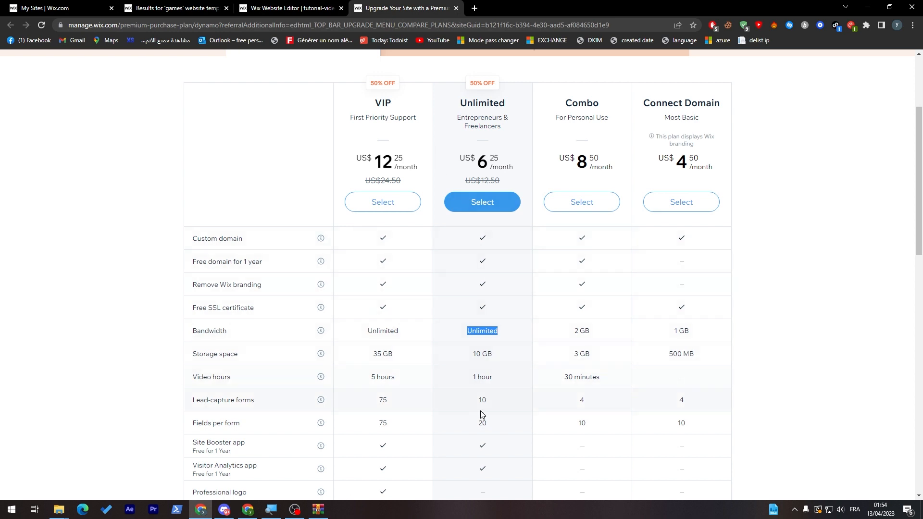
pyautogui.moveTo(491, 328)
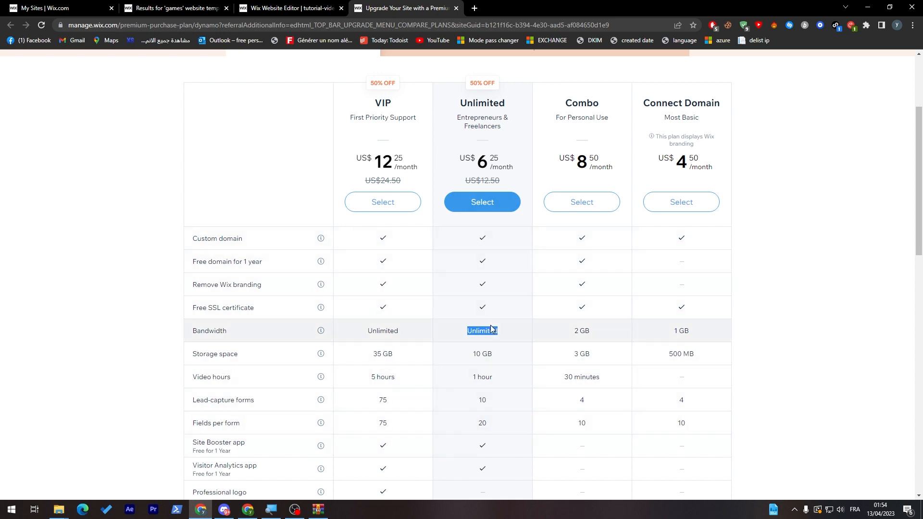
pyautogui.scroll(-3)
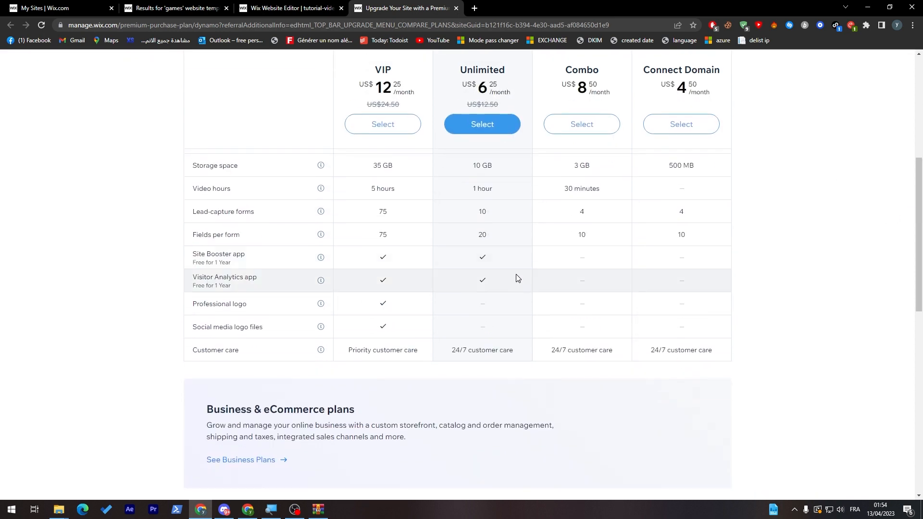
pyautogui.click(174, 8)
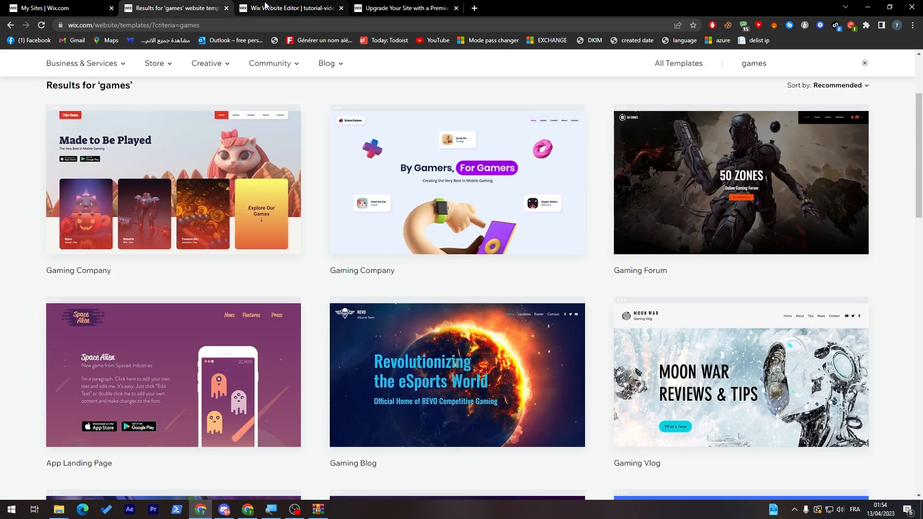
# Return to the Wix Website Editor tab showing the Moon War banner and Add Section panel.
pyautogui.click(289, 8)
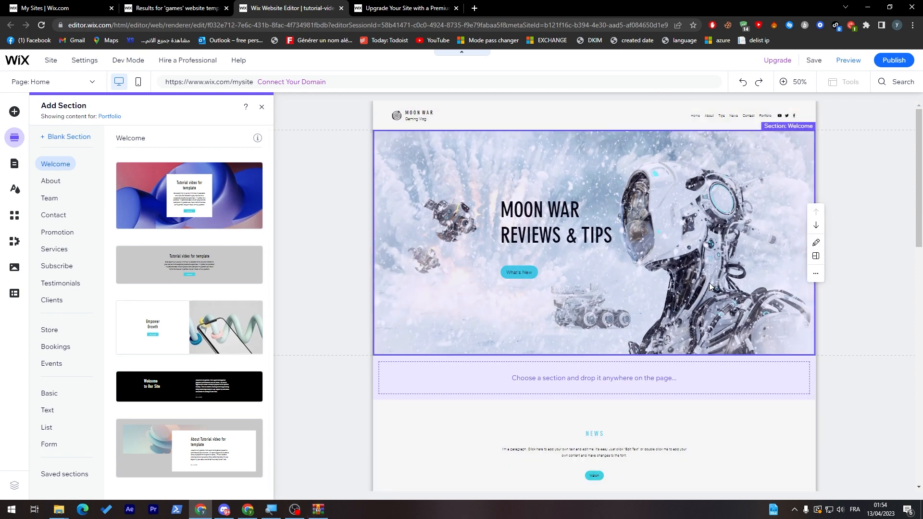
pyautogui.moveTo(670, 290)
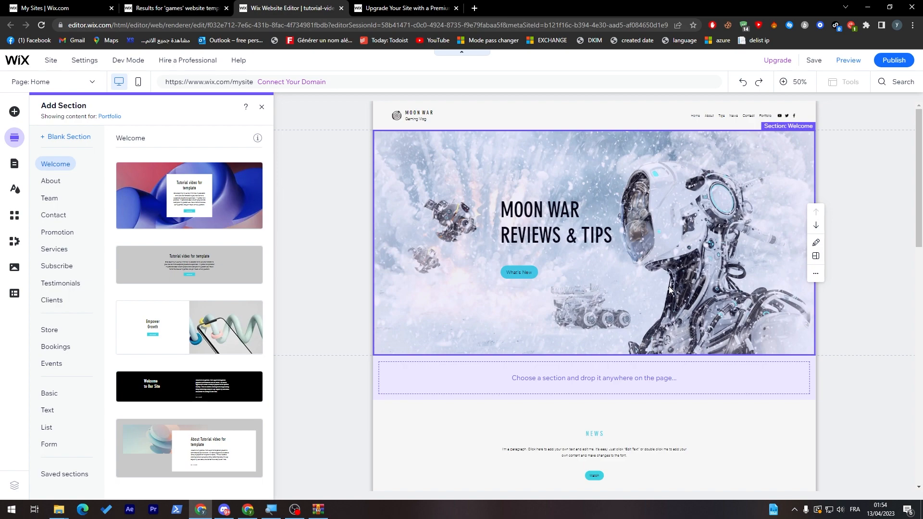